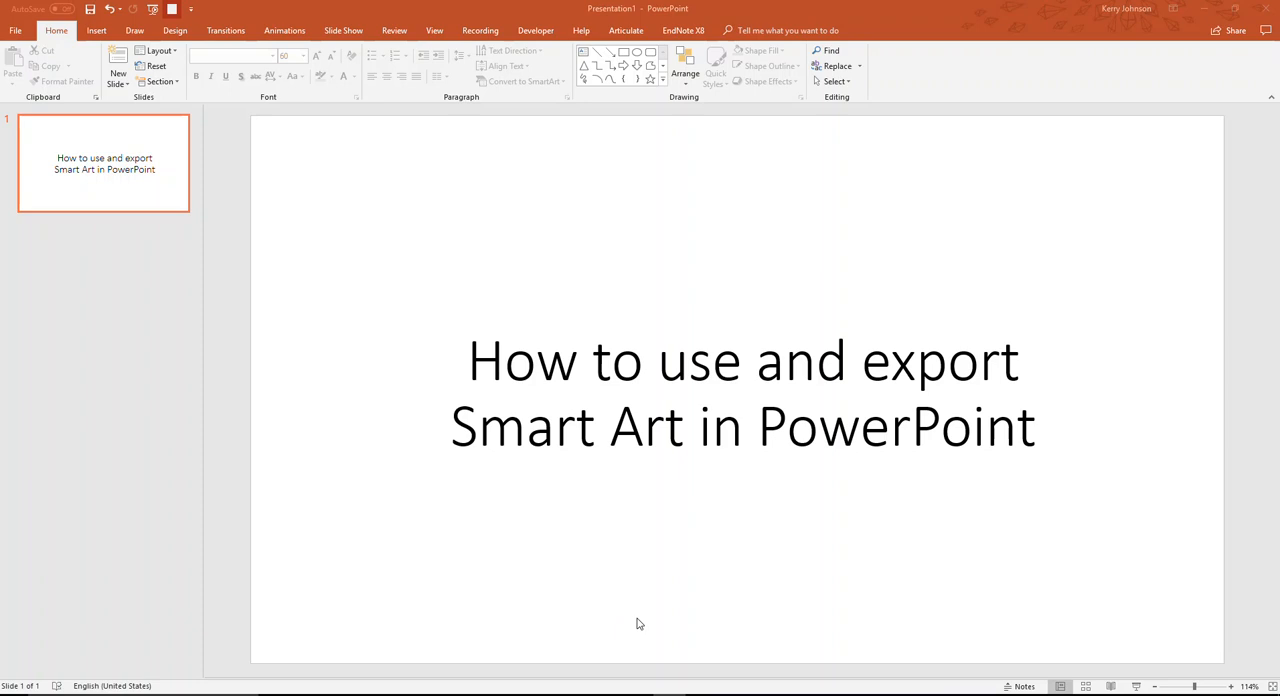
pyautogui.moveTo(28, 284)
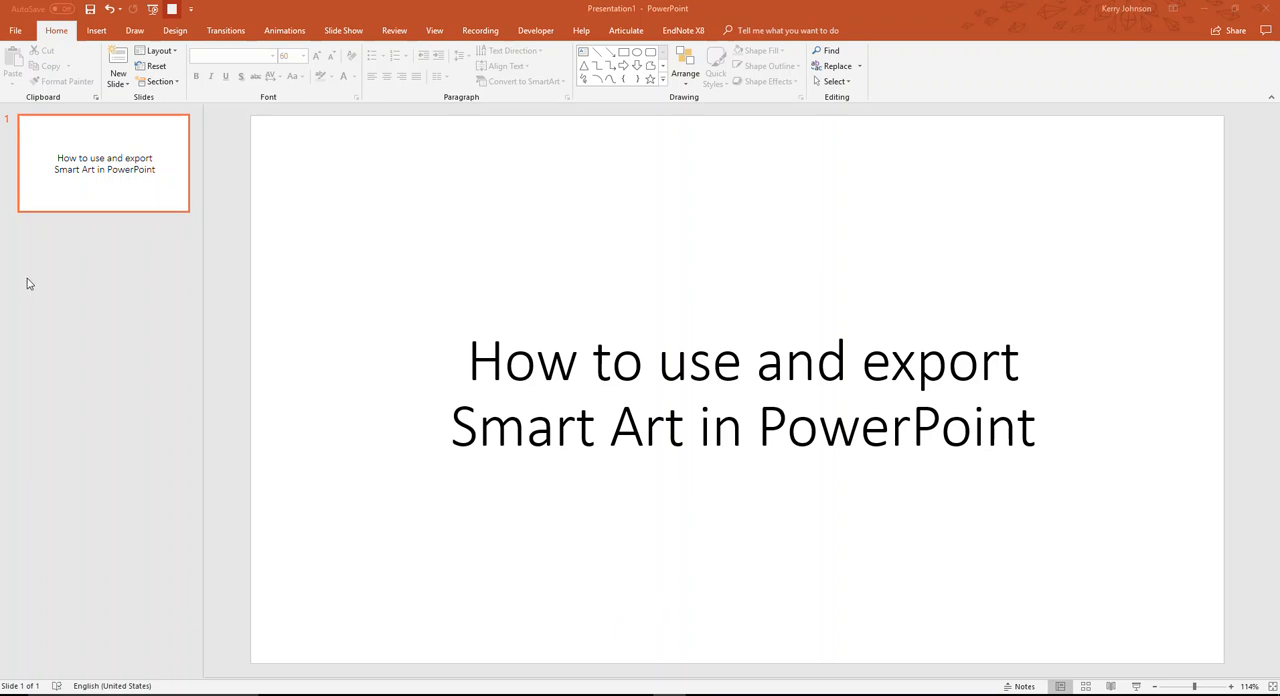
pyautogui.moveTo(90, 228)
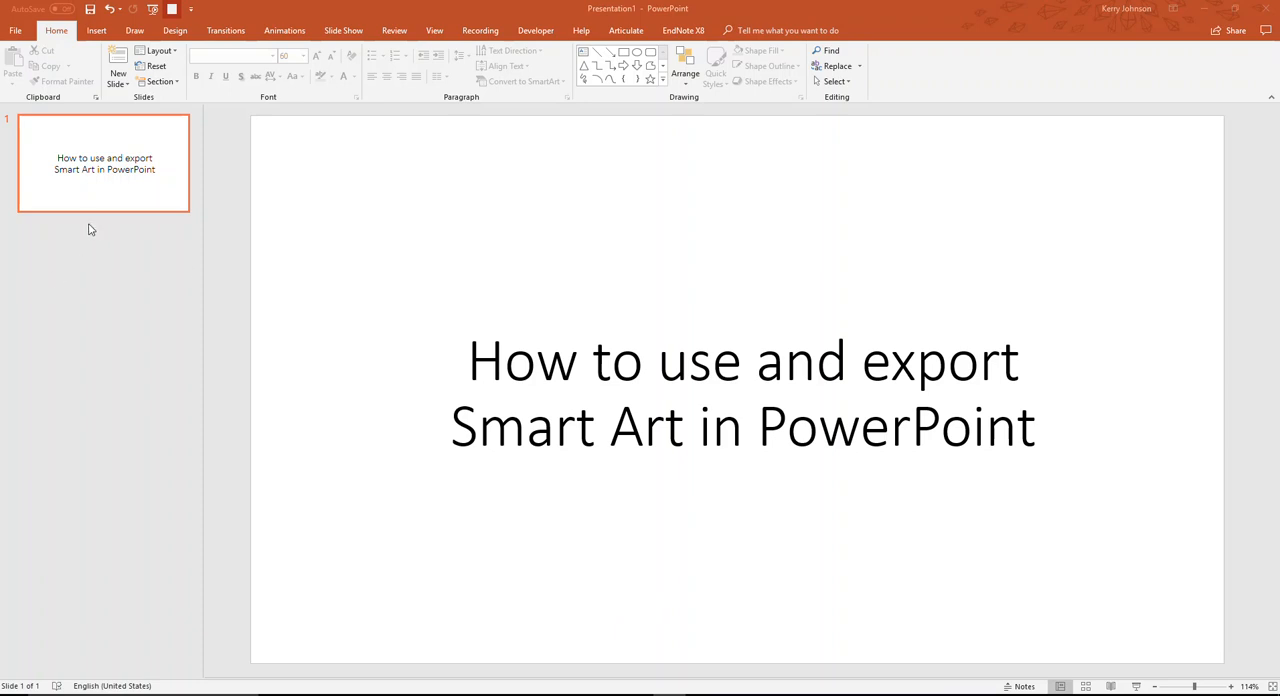
pyautogui.moveTo(96, 240)
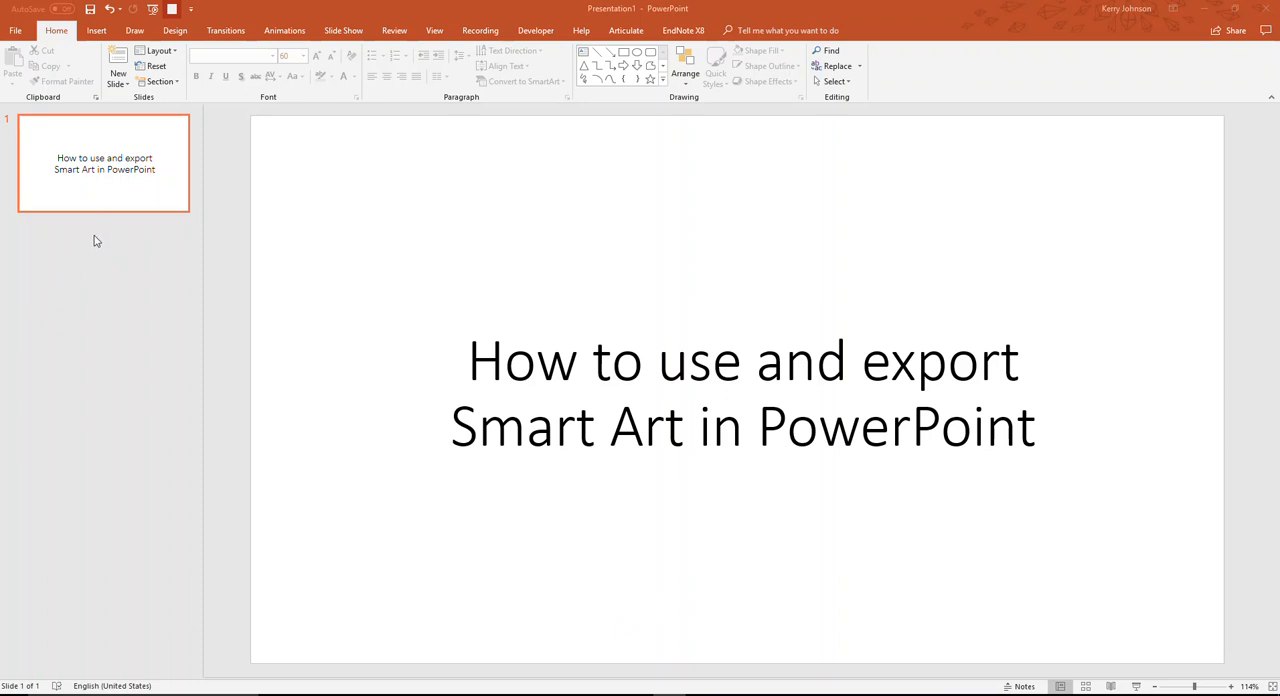
pyautogui.moveTo(108, 236)
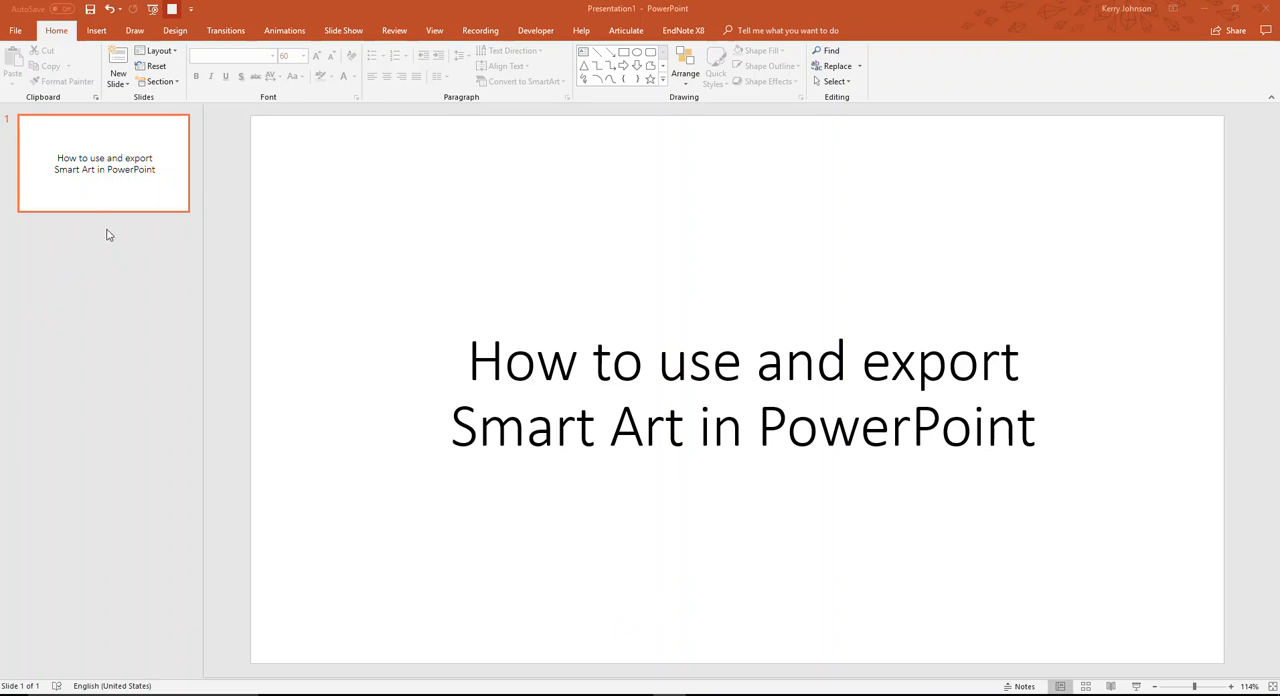
pyautogui.moveTo(84, 228)
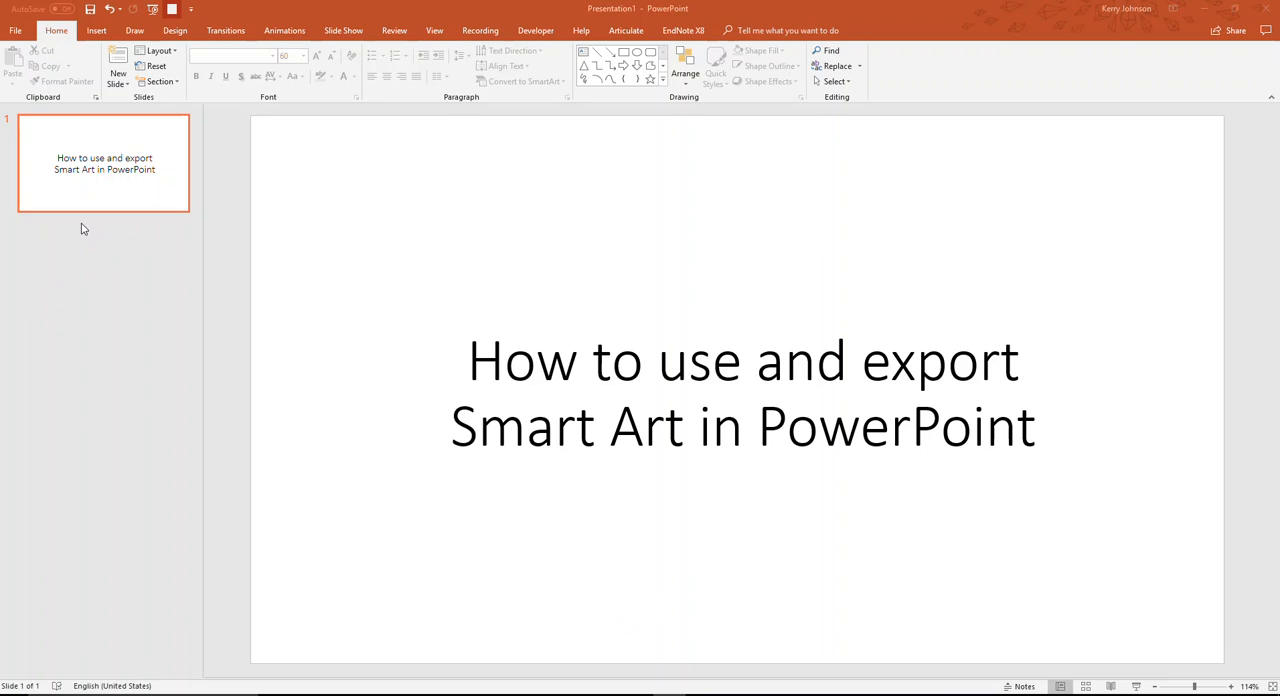
# Add a new slide after the title slide from the thumbnail pane.
pyautogui.rightClick(84, 228)
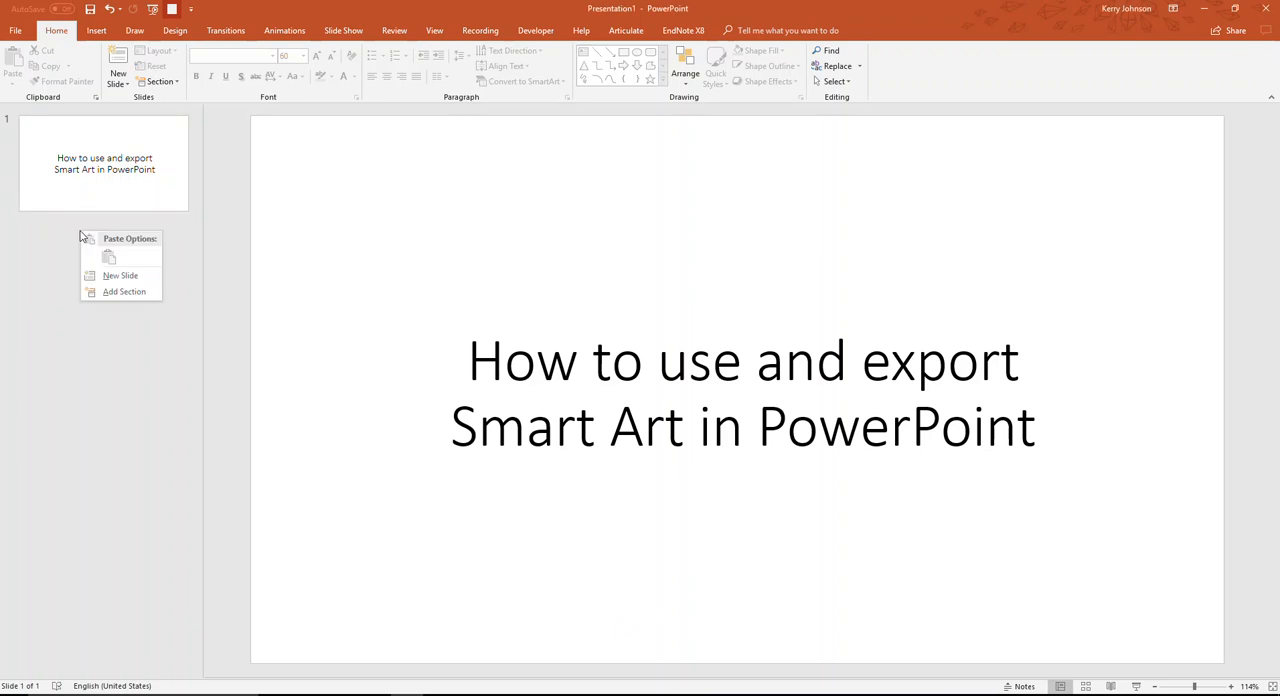
pyautogui.click(120, 276)
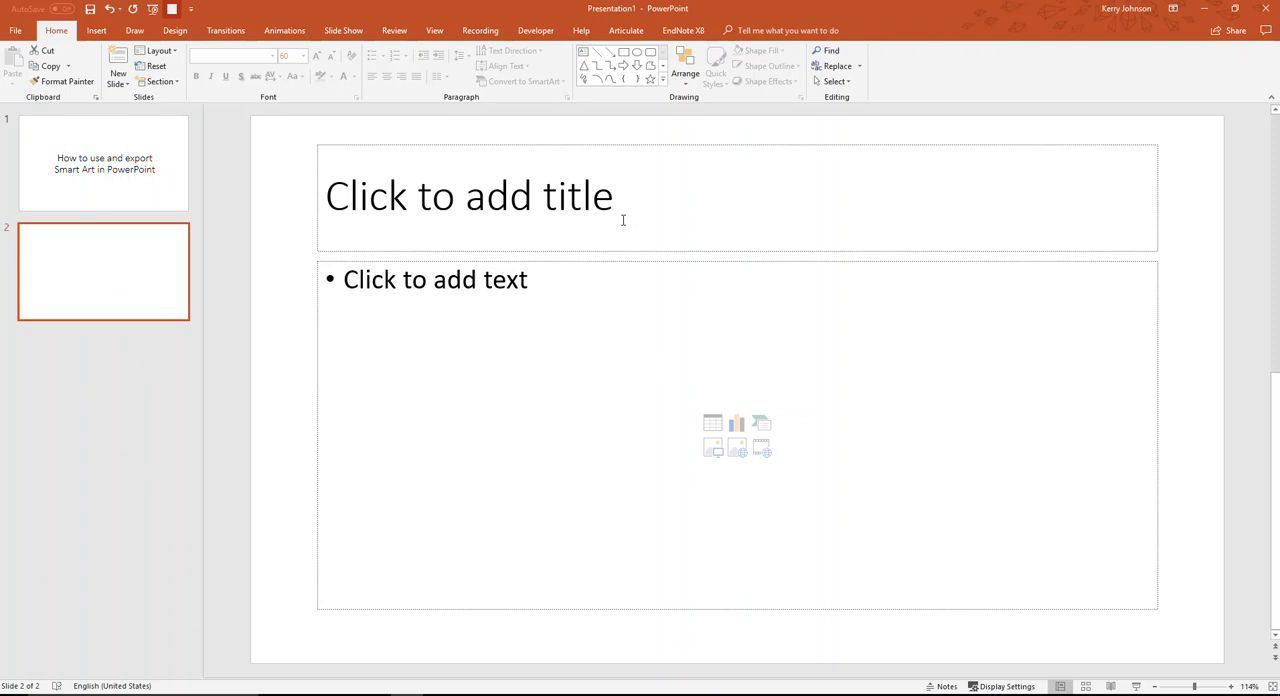
pyautogui.moveTo(400, 142)
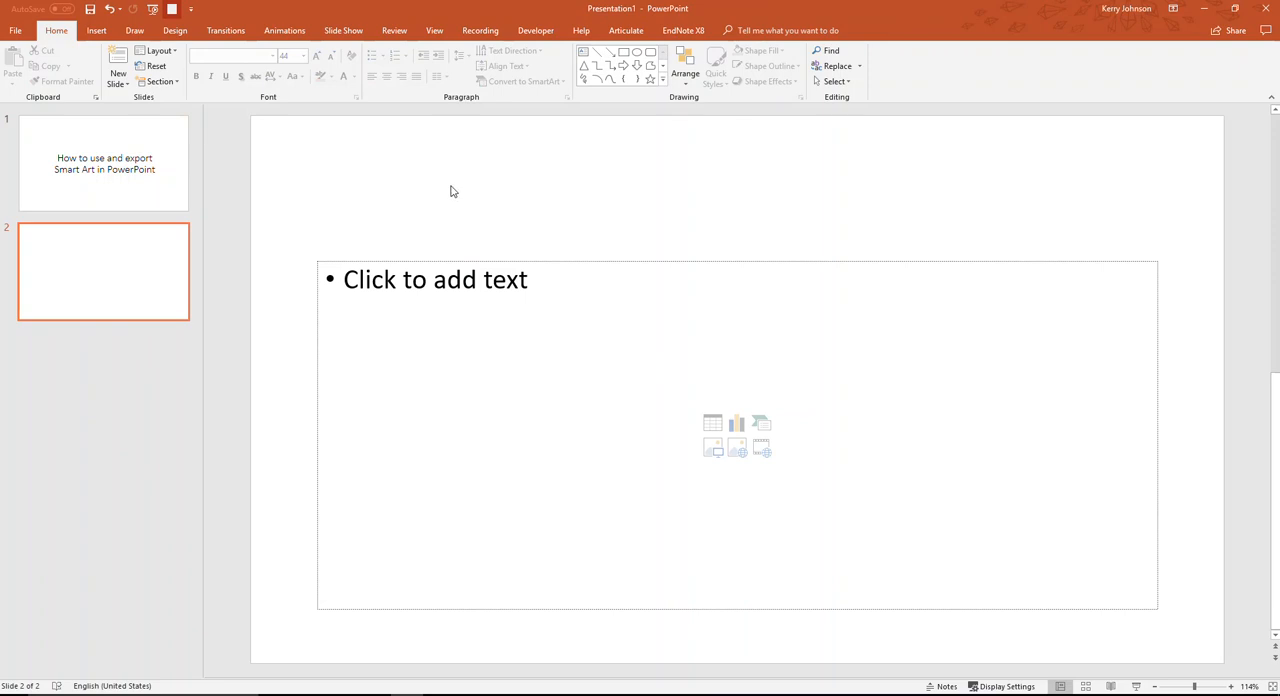
pyautogui.moveTo(92, 30)
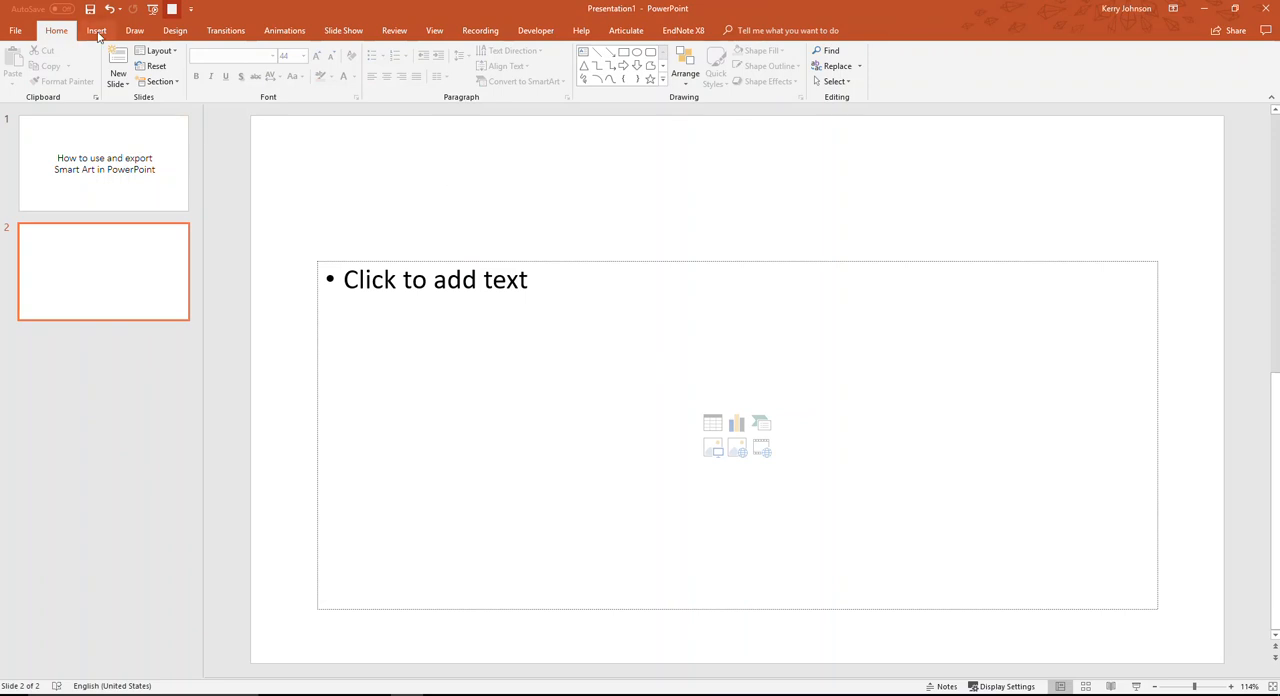
# Bring up the Choose a SmartArt Graphic chooser from Insert.
pyautogui.click(92, 28)
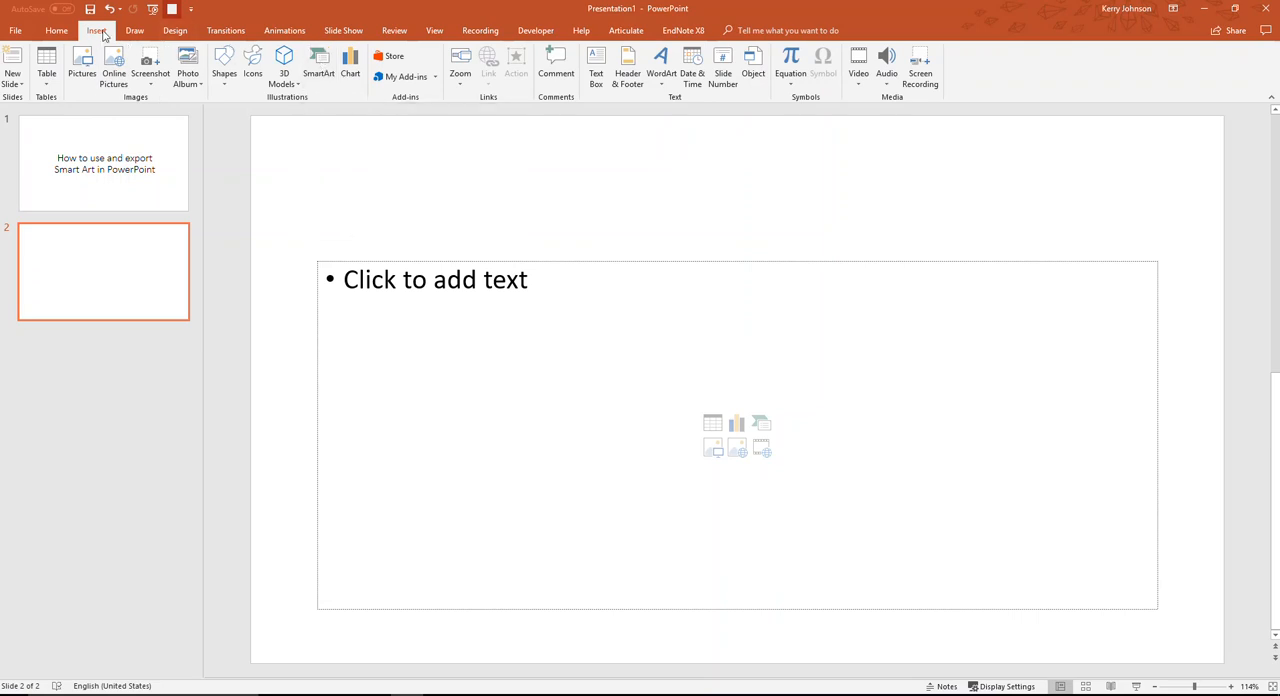
pyautogui.moveTo(320, 64)
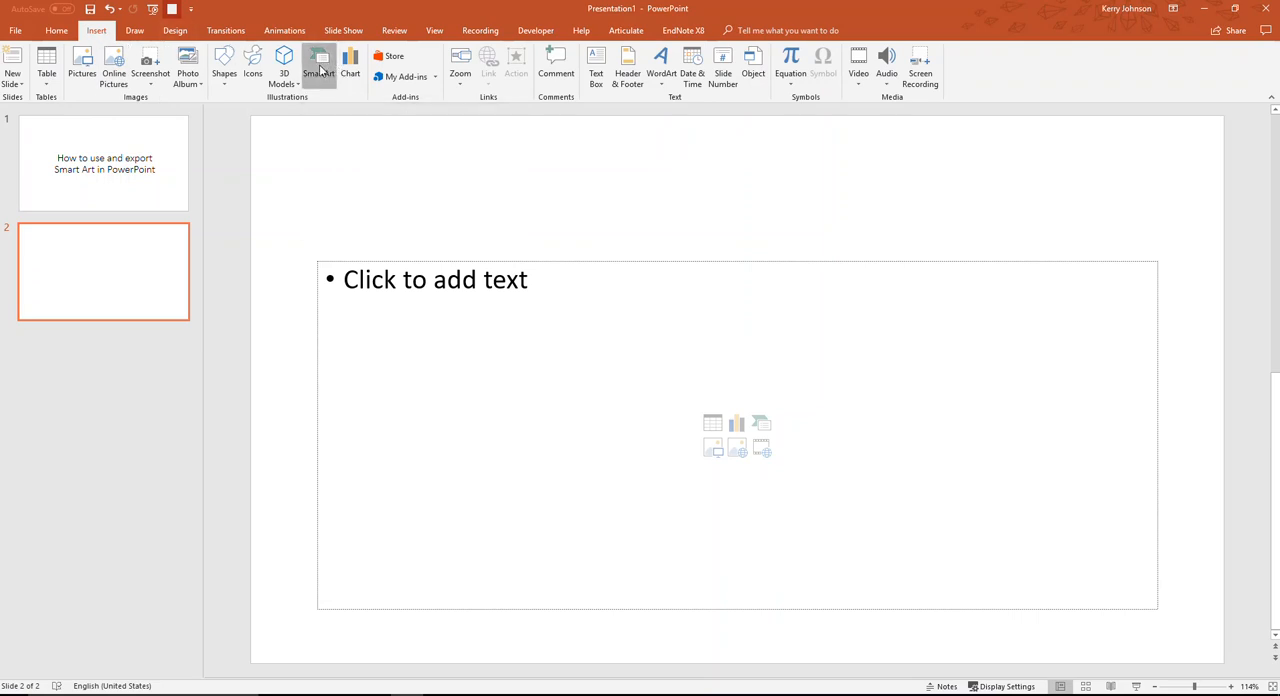
pyautogui.click(320, 64)
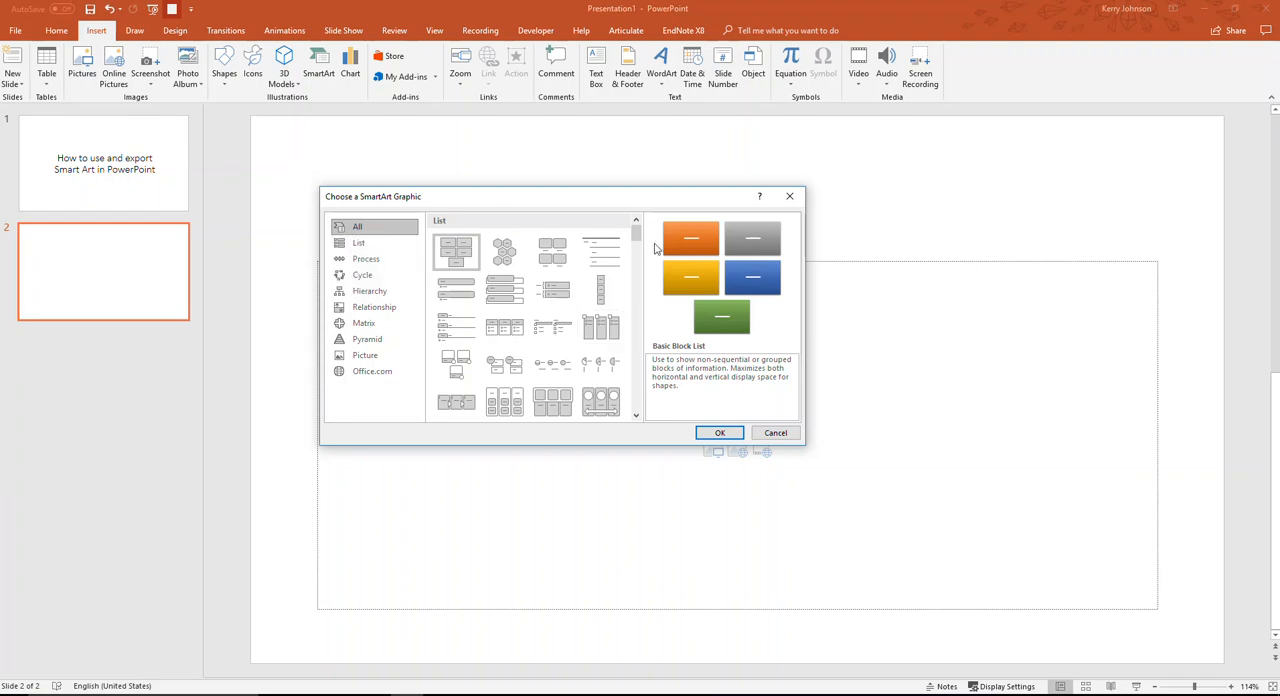
# Browse List and Cycle categories, then pick Continuous Block Process under Process and confirm.
pyautogui.scroll(-3)
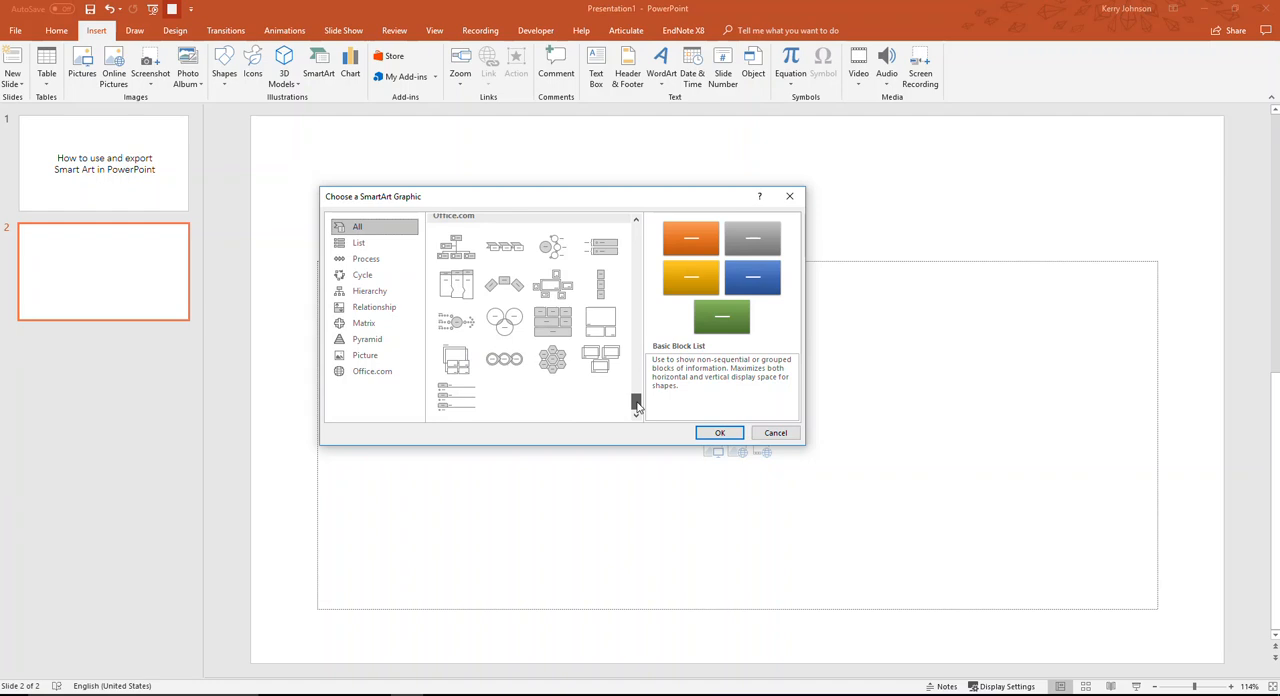
pyautogui.click(358, 242)
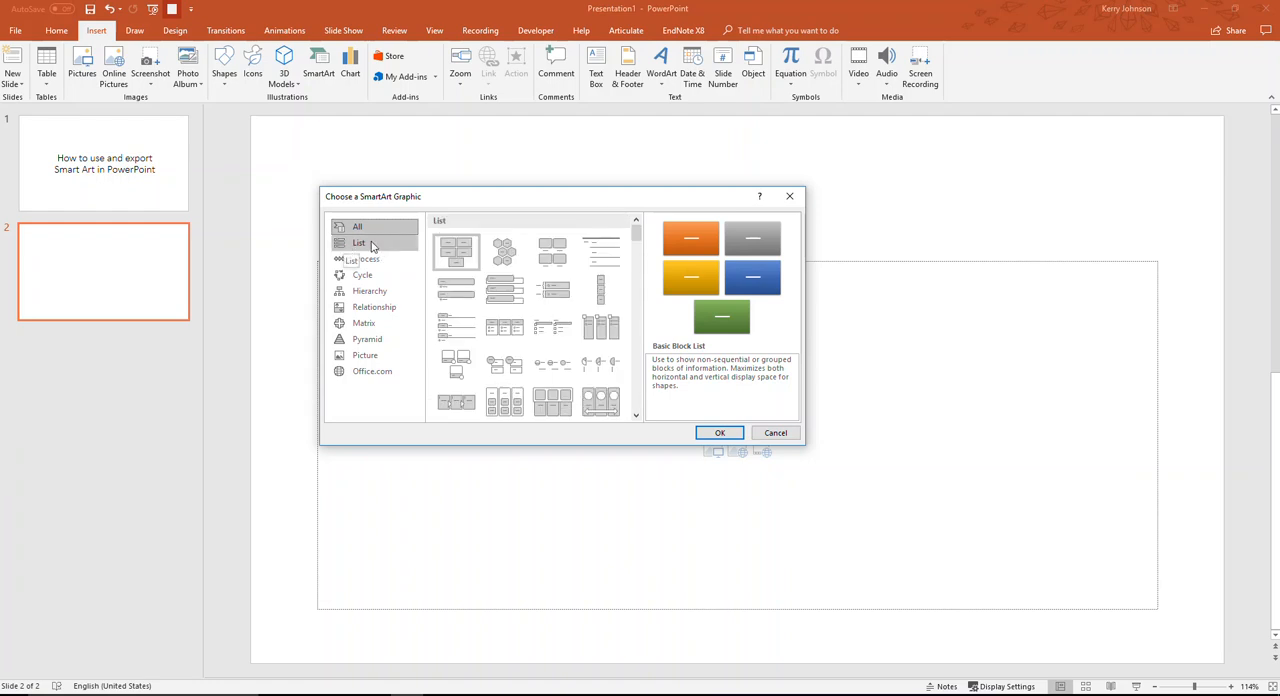
pyautogui.click(364, 276)
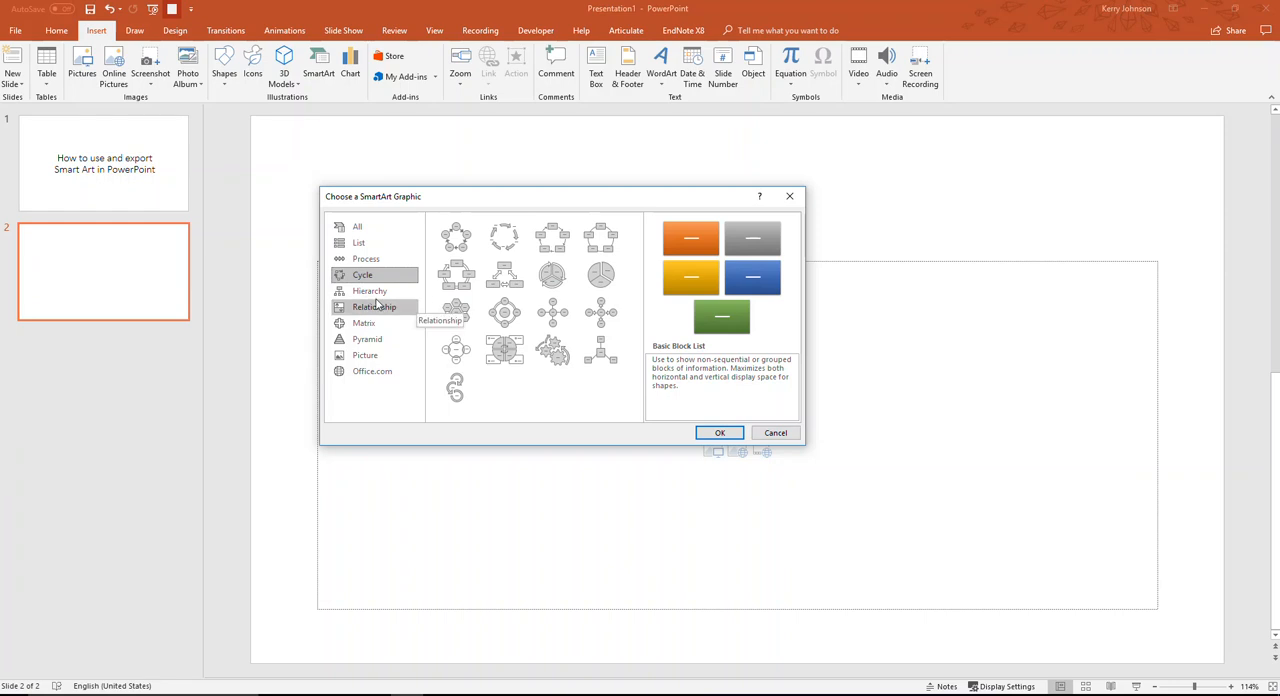
pyautogui.moveTo(366, 260)
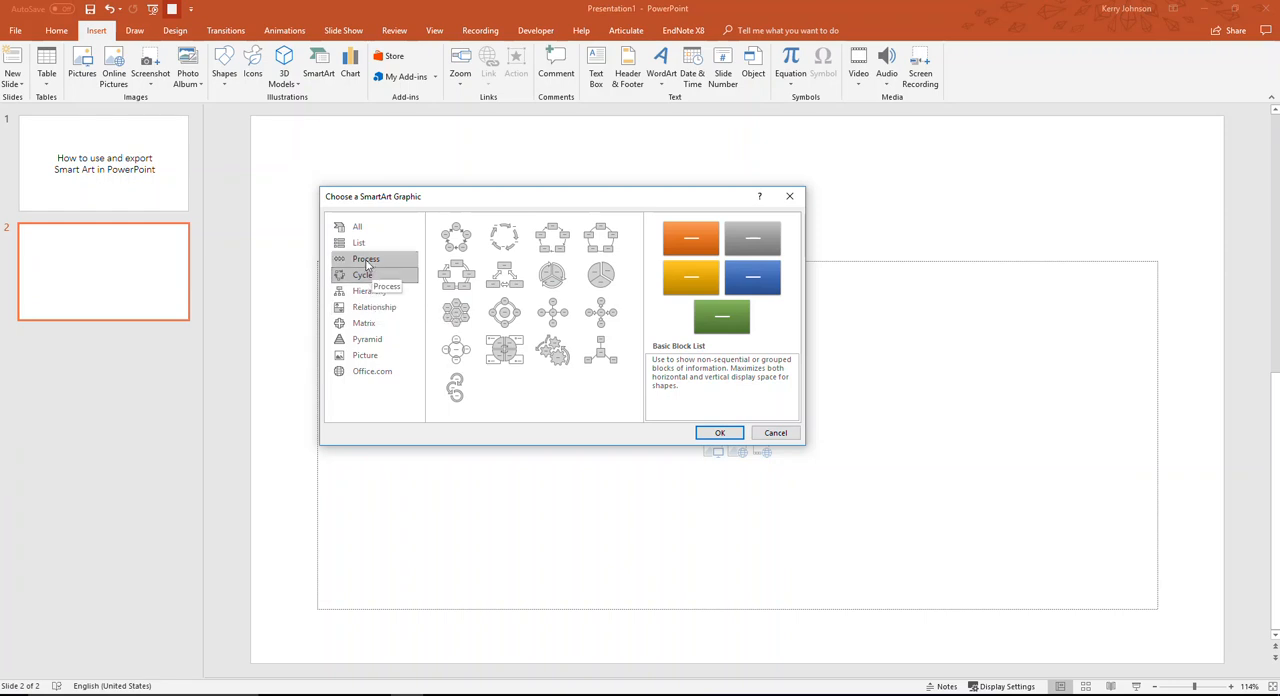
pyautogui.click(364, 260)
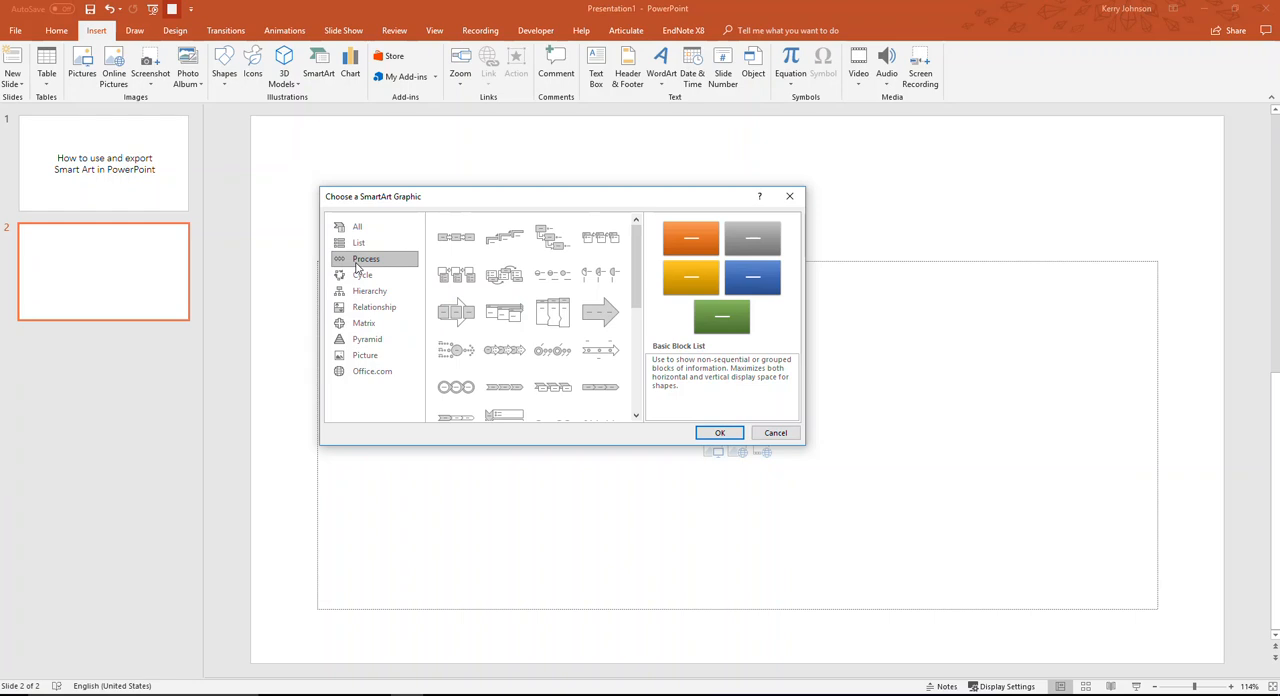
pyautogui.moveTo(454, 312)
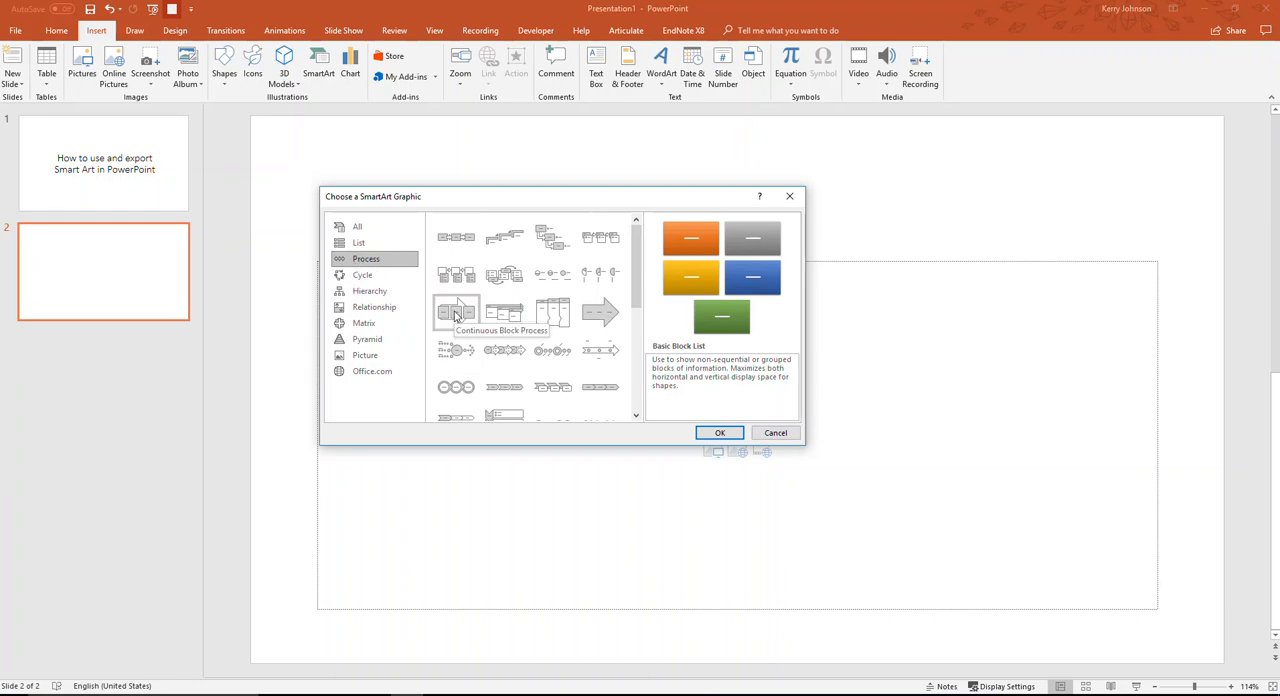
pyautogui.click(456, 312)
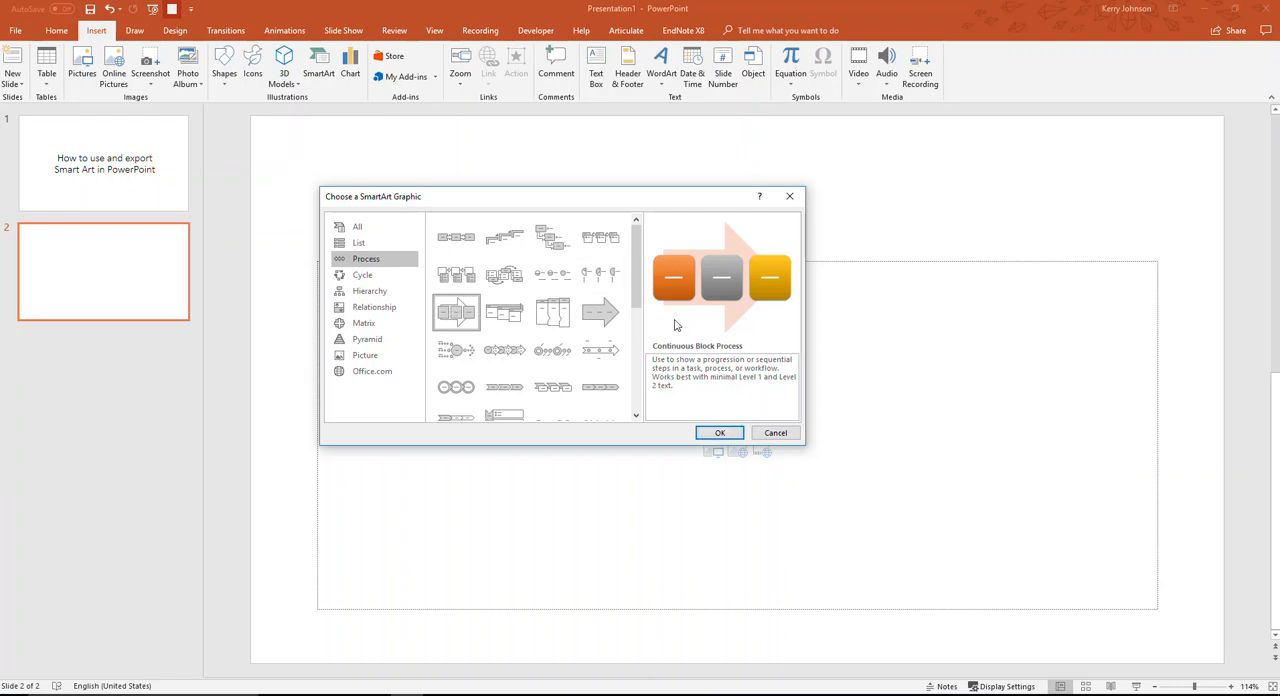
pyautogui.moveTo(726, 280)
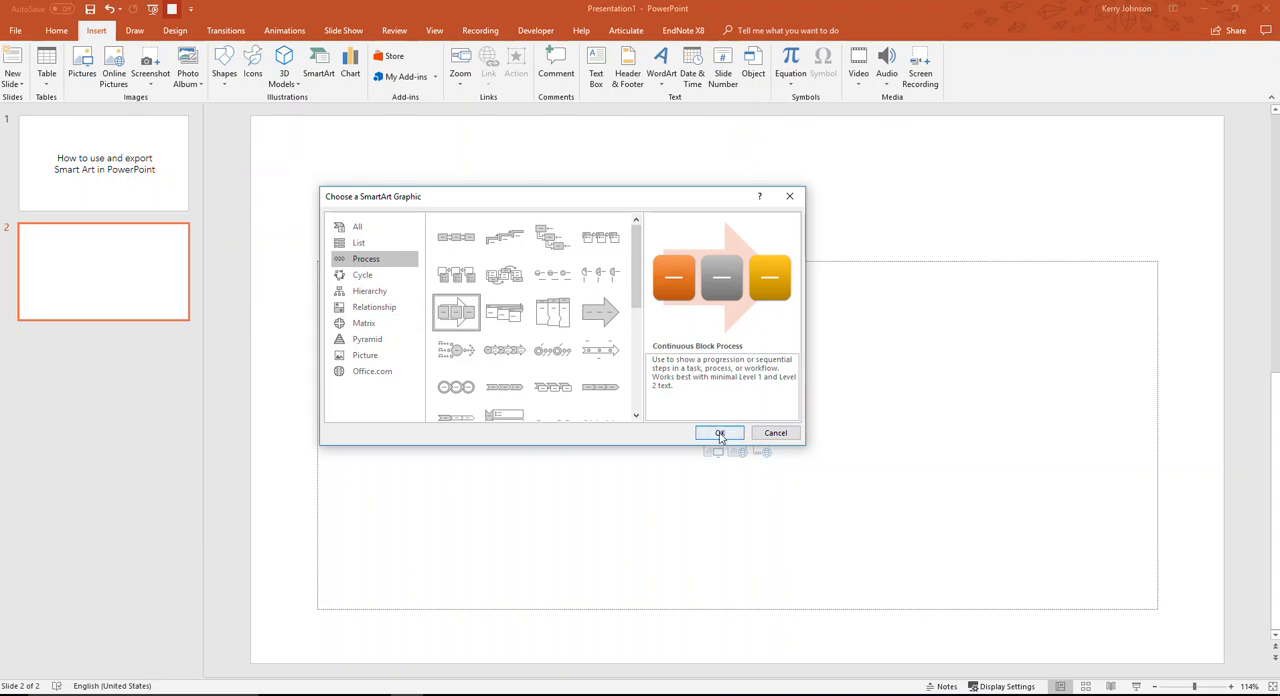
pyautogui.click(720, 432)
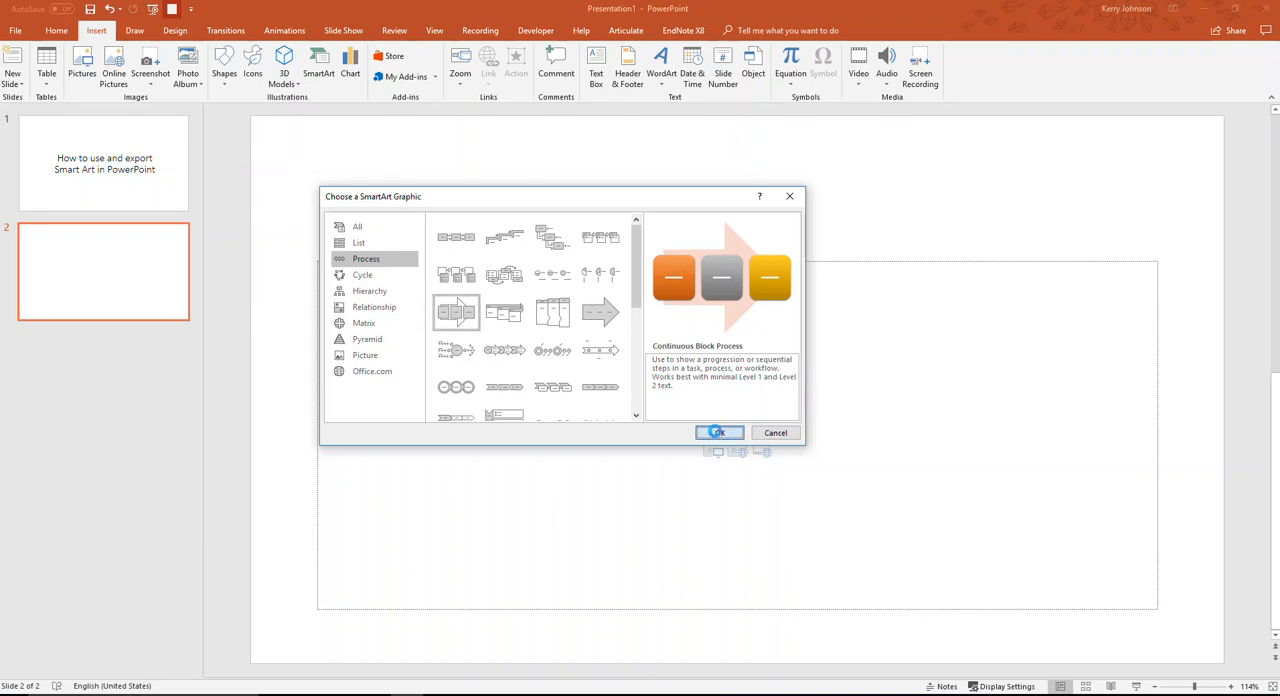
# Insert the three-block Continuous Block Process graphic onto slide 2.
pyautogui.click(720, 432)
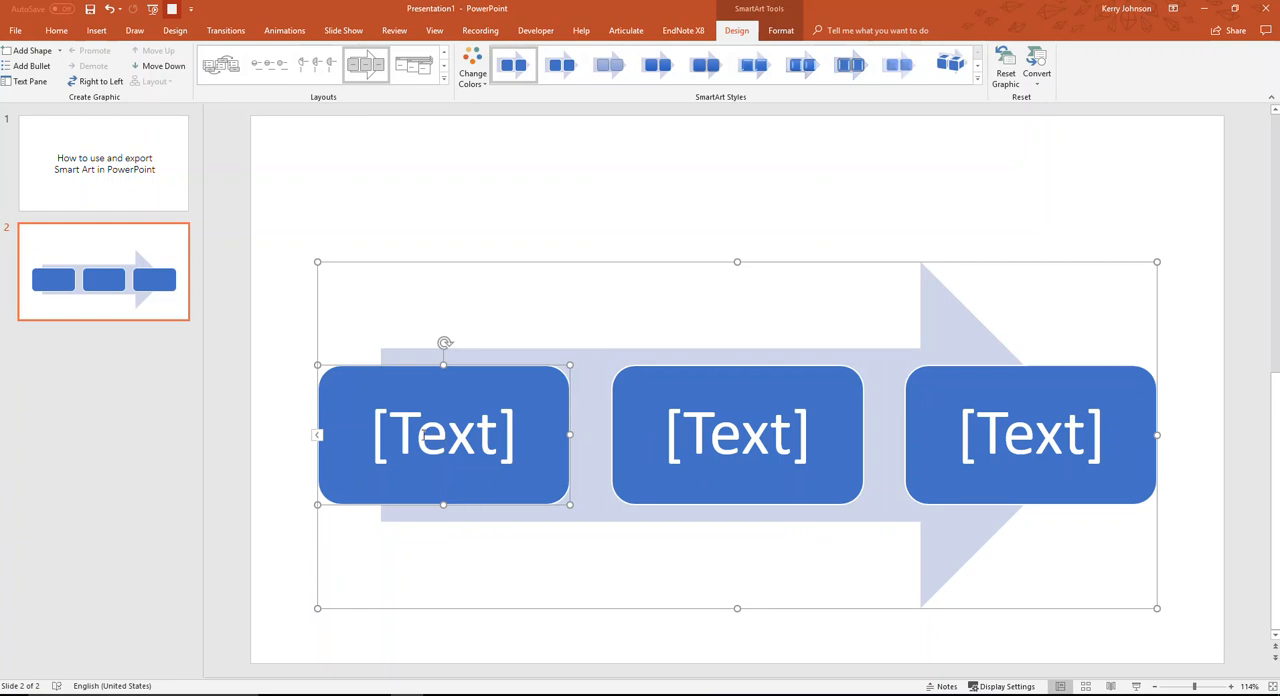
pyautogui.moveTo(332, 448)
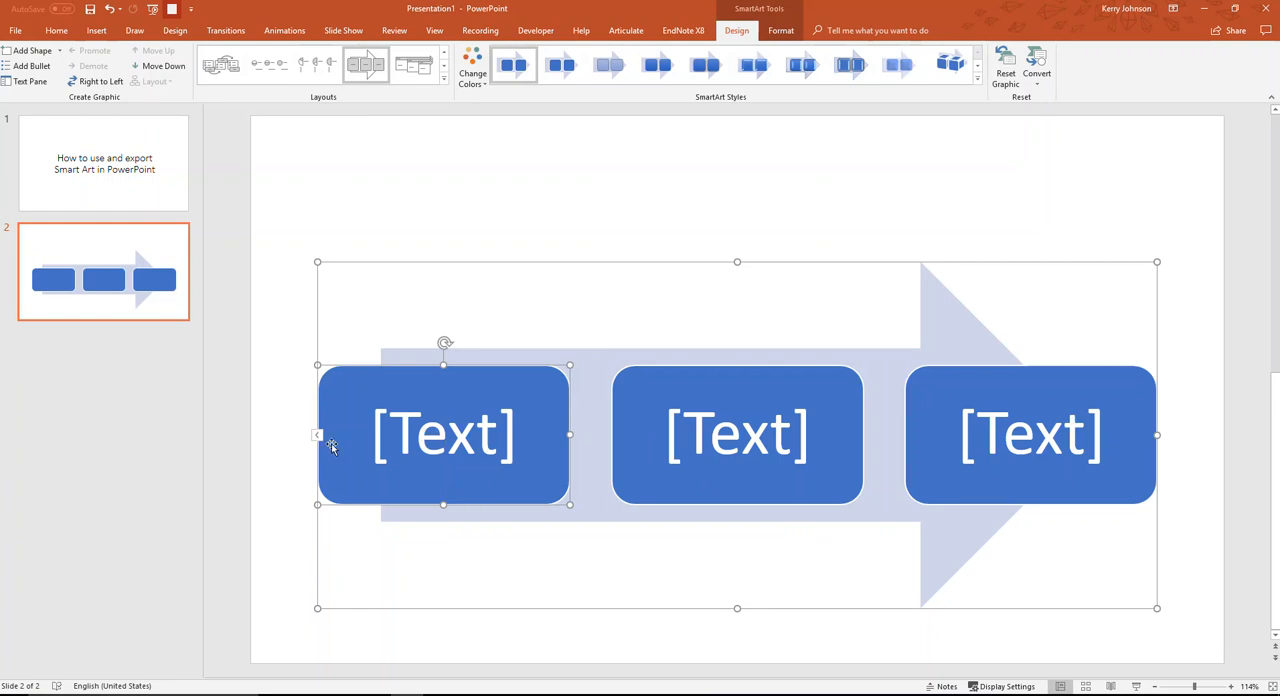
pyautogui.moveTo(318, 440)
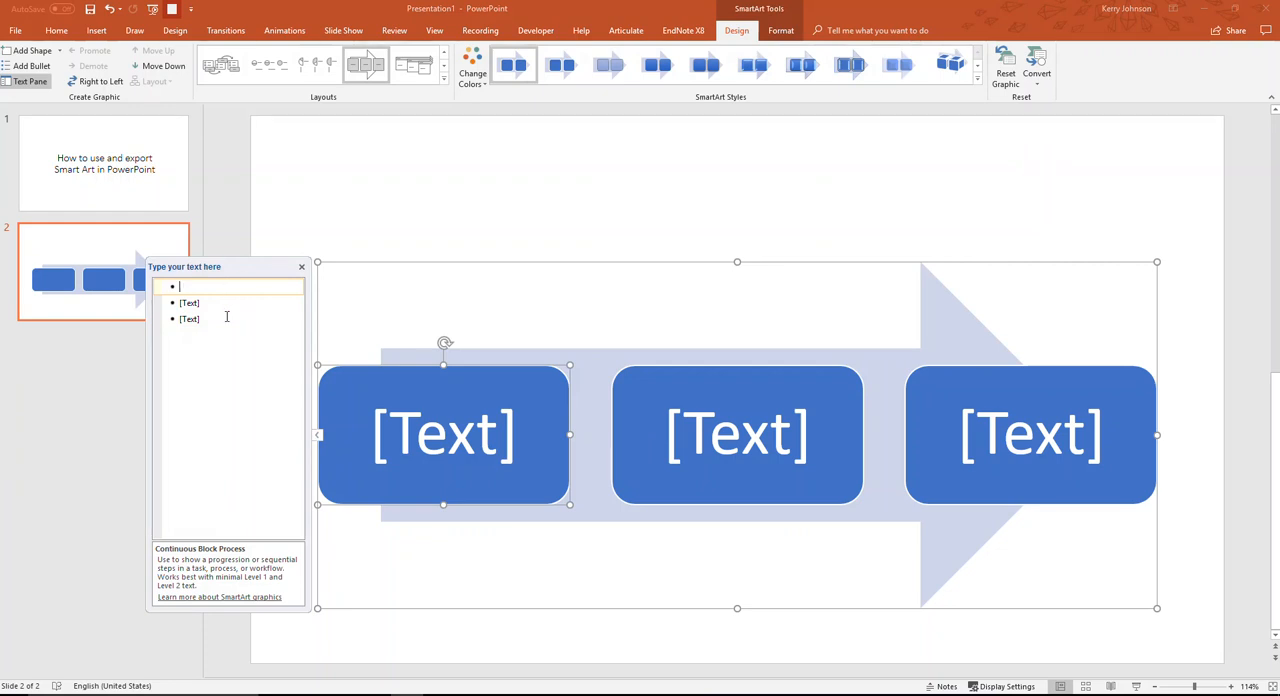
# Label the blocks Step 1 through Step 6 in the Text Pane, then put the pane away.
pyautogui.write('S')
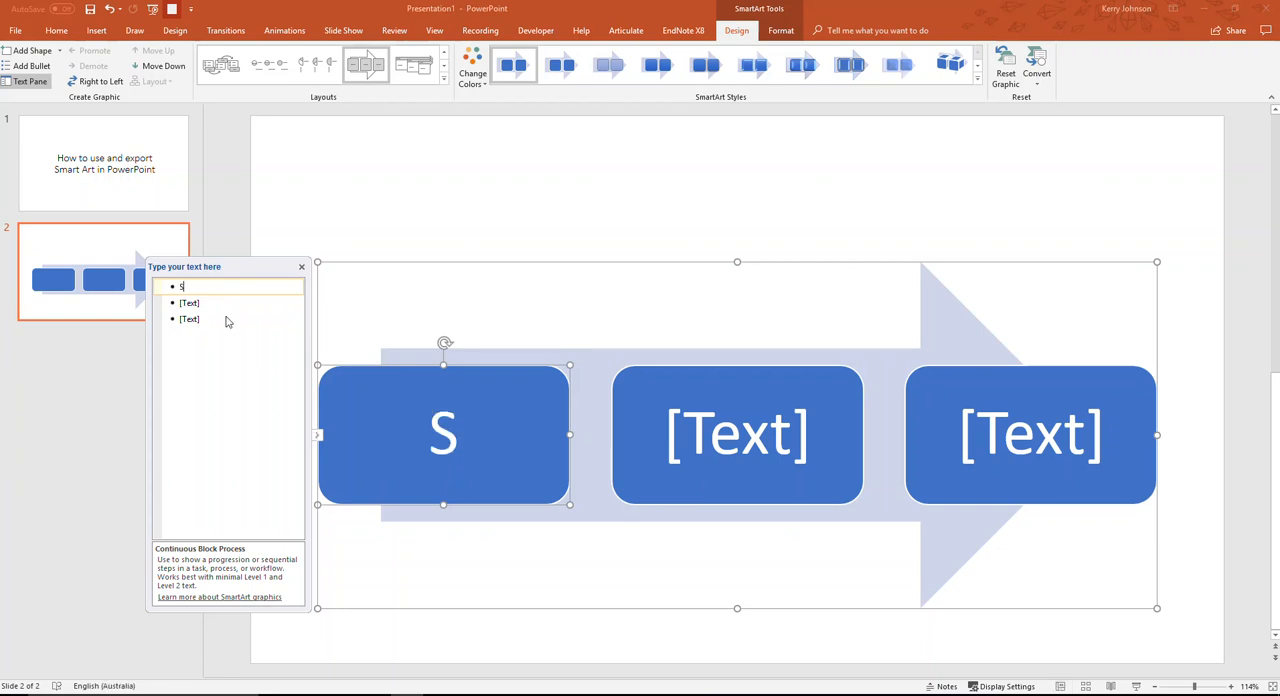
pyautogui.write('tep 1')
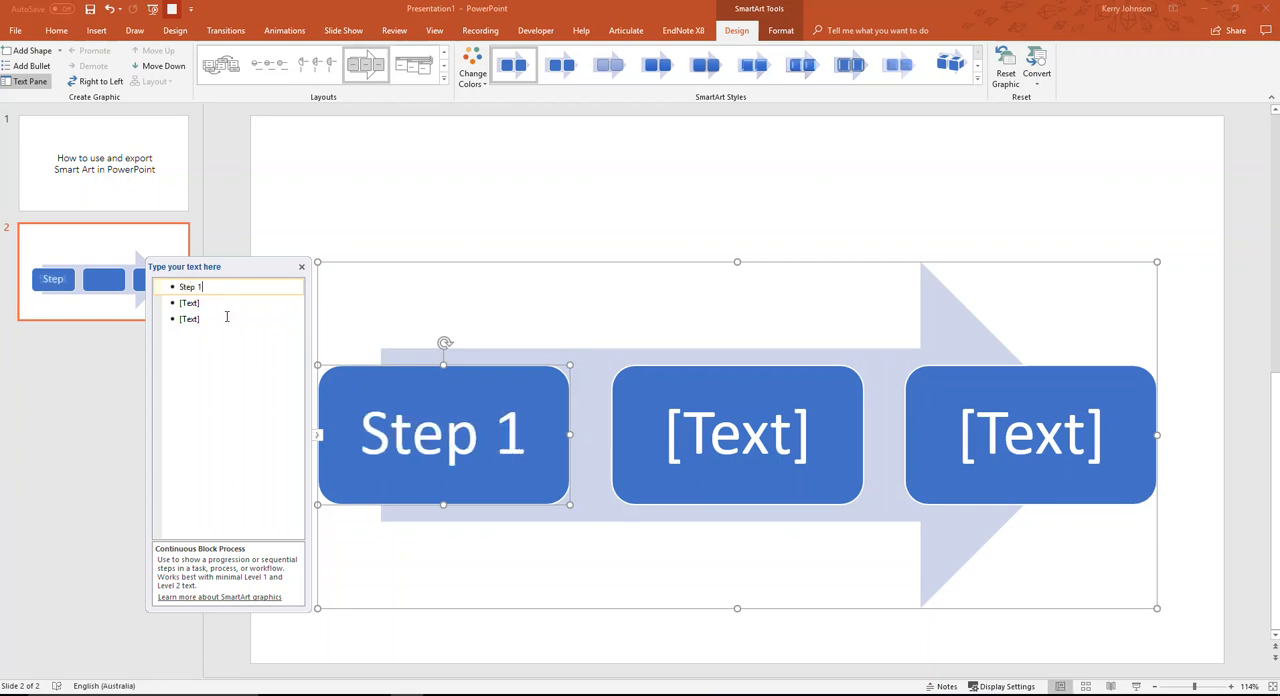
pyautogui.write('Step 2')
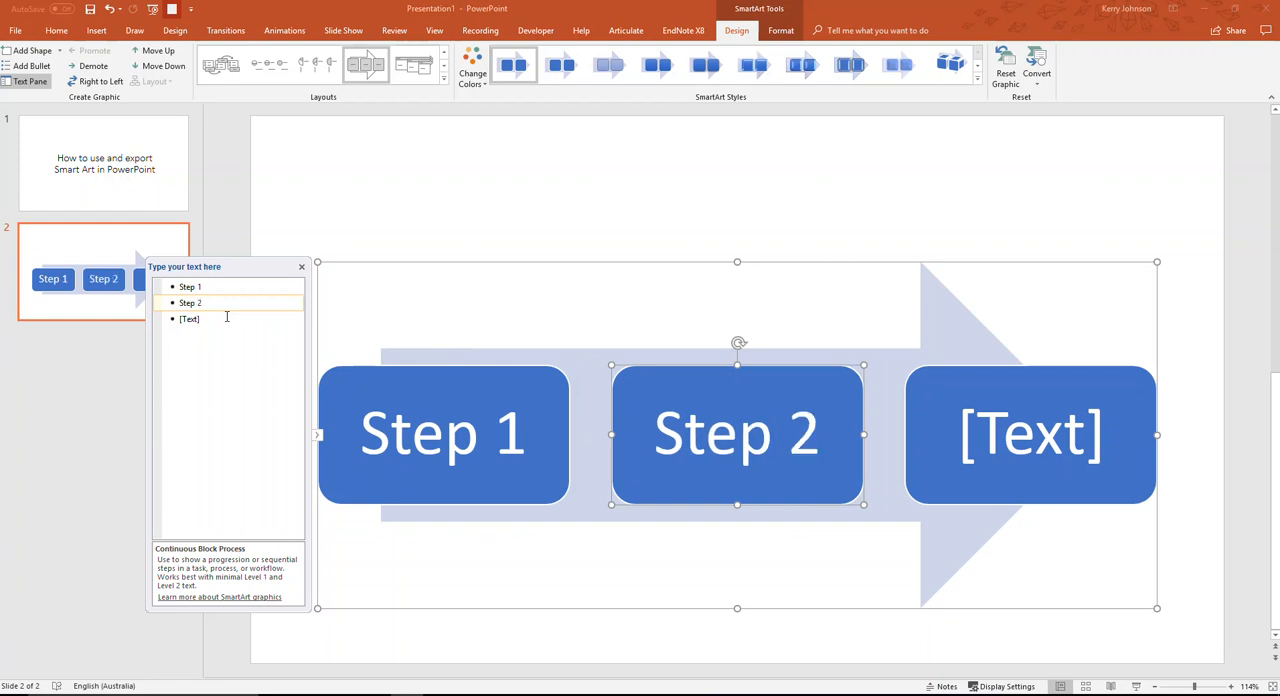
pyautogui.write('St')
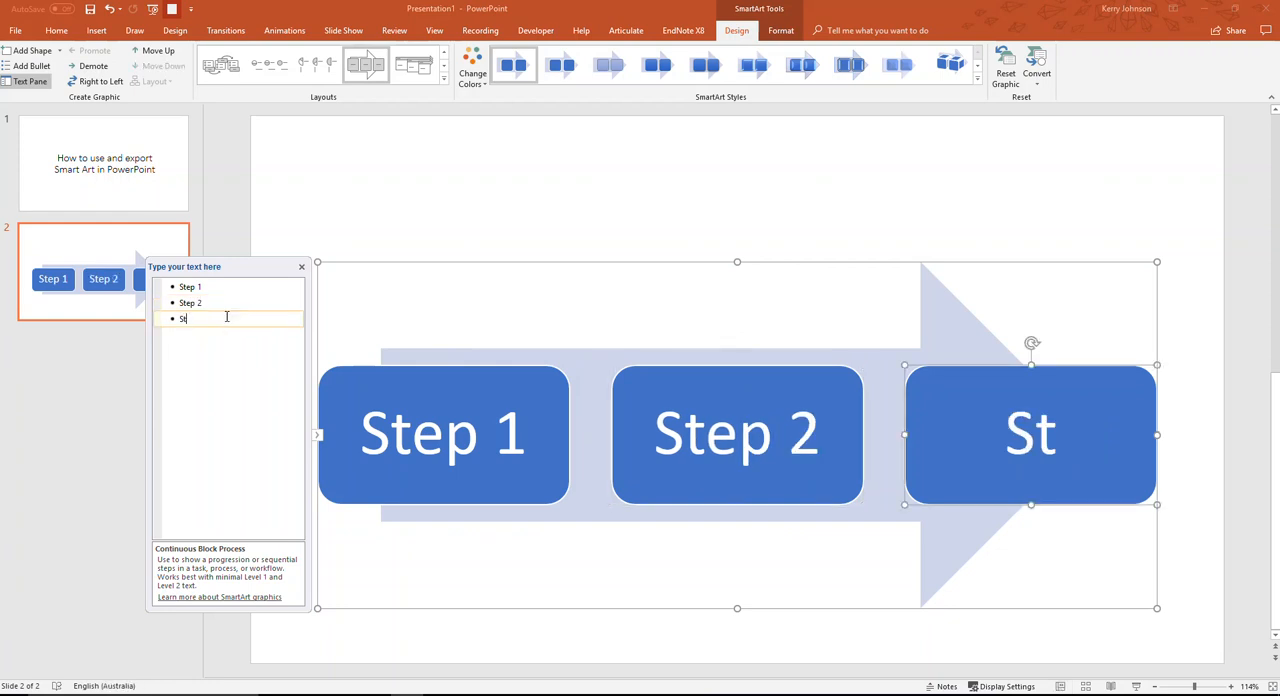
pyautogui.write('ep 3')
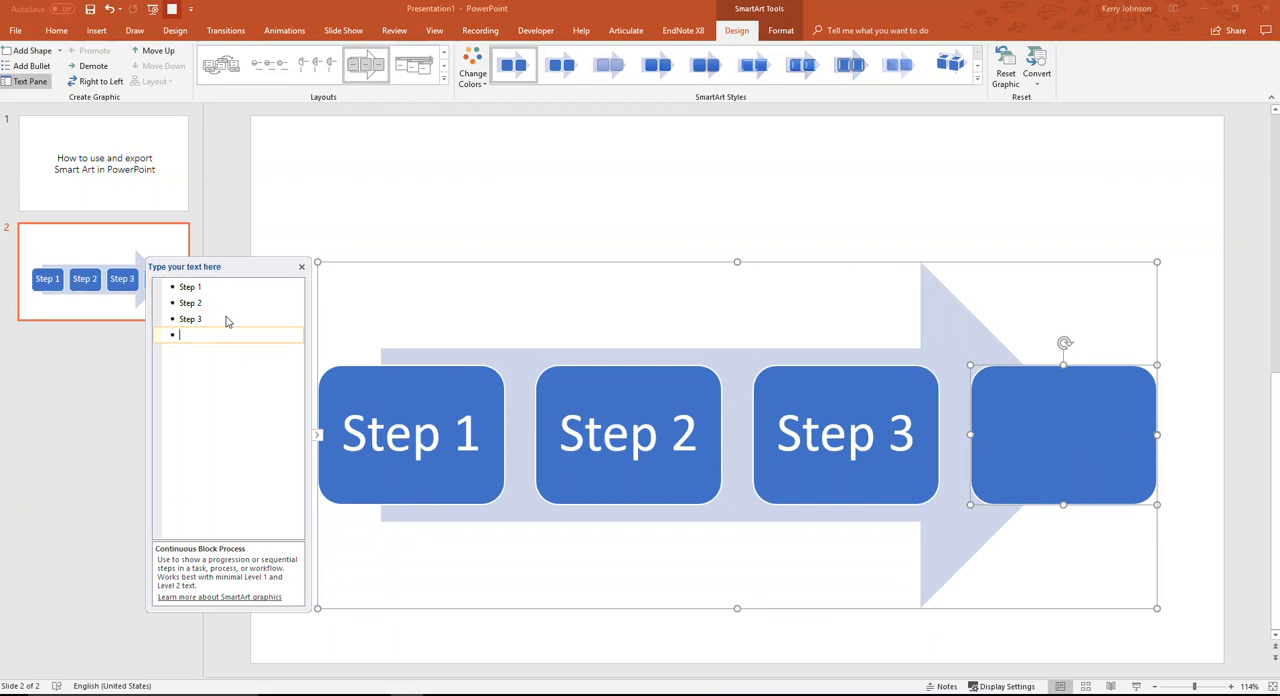
pyautogui.write('Step 4')
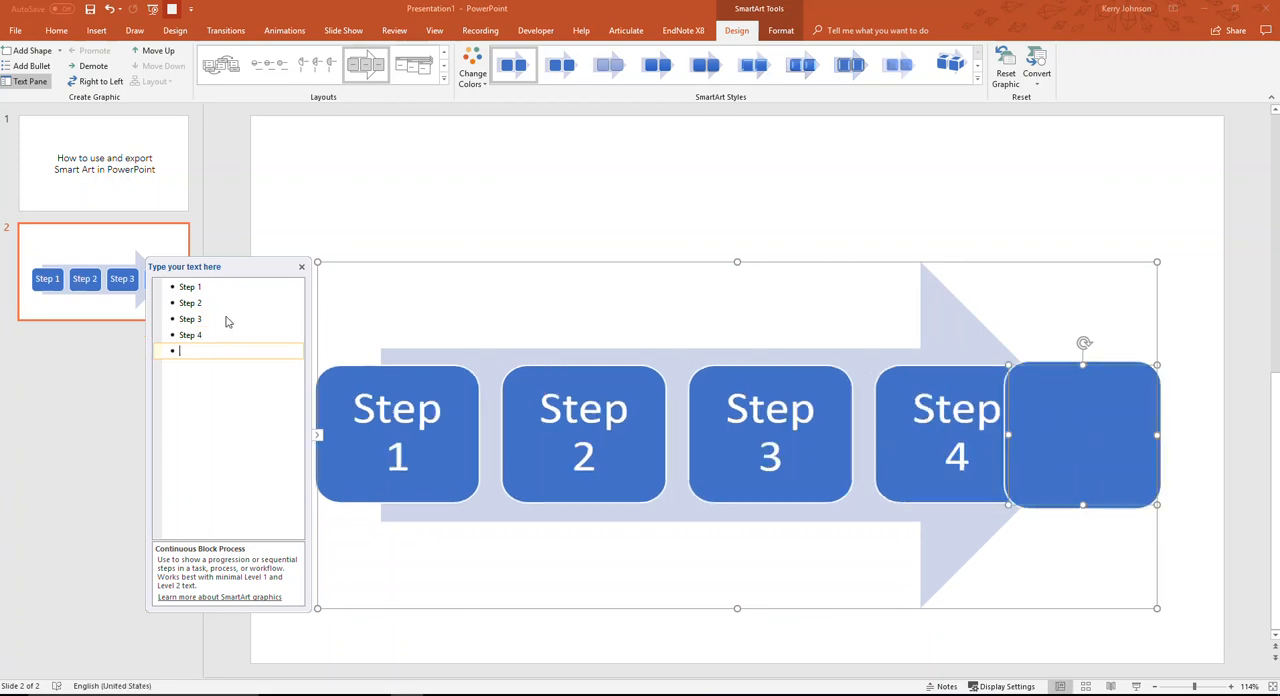
pyautogui.write('Step 5')
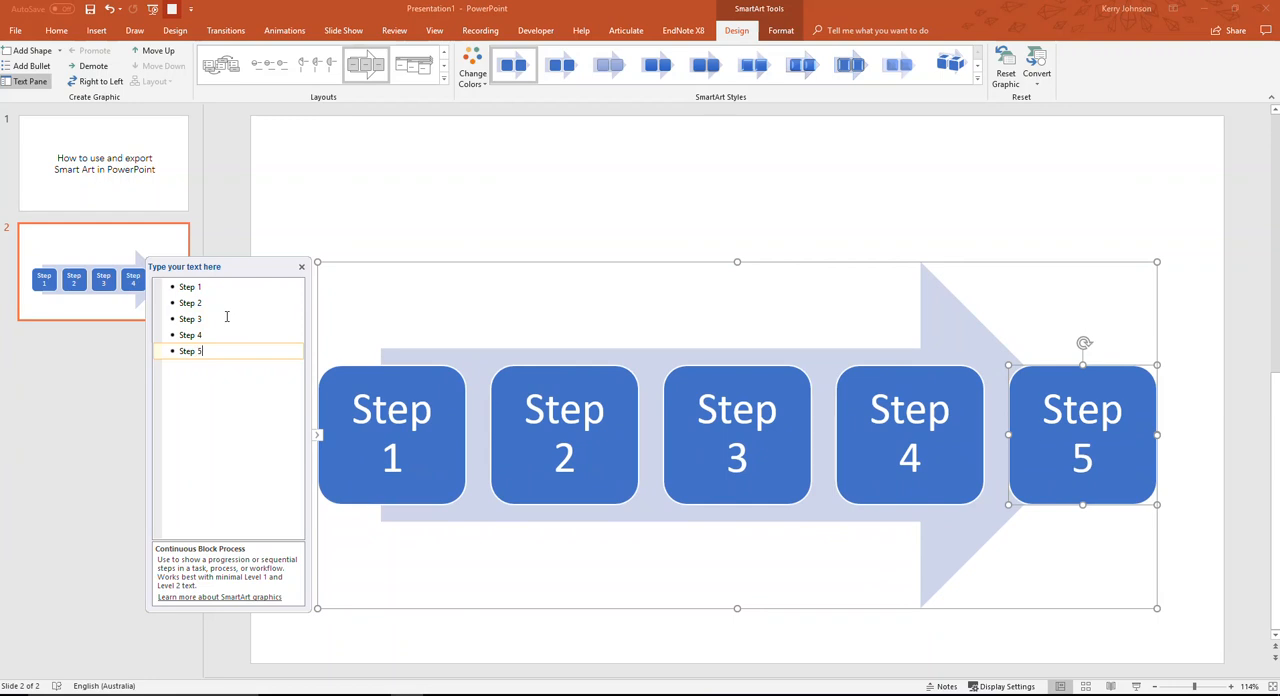
pyautogui.press('enter')
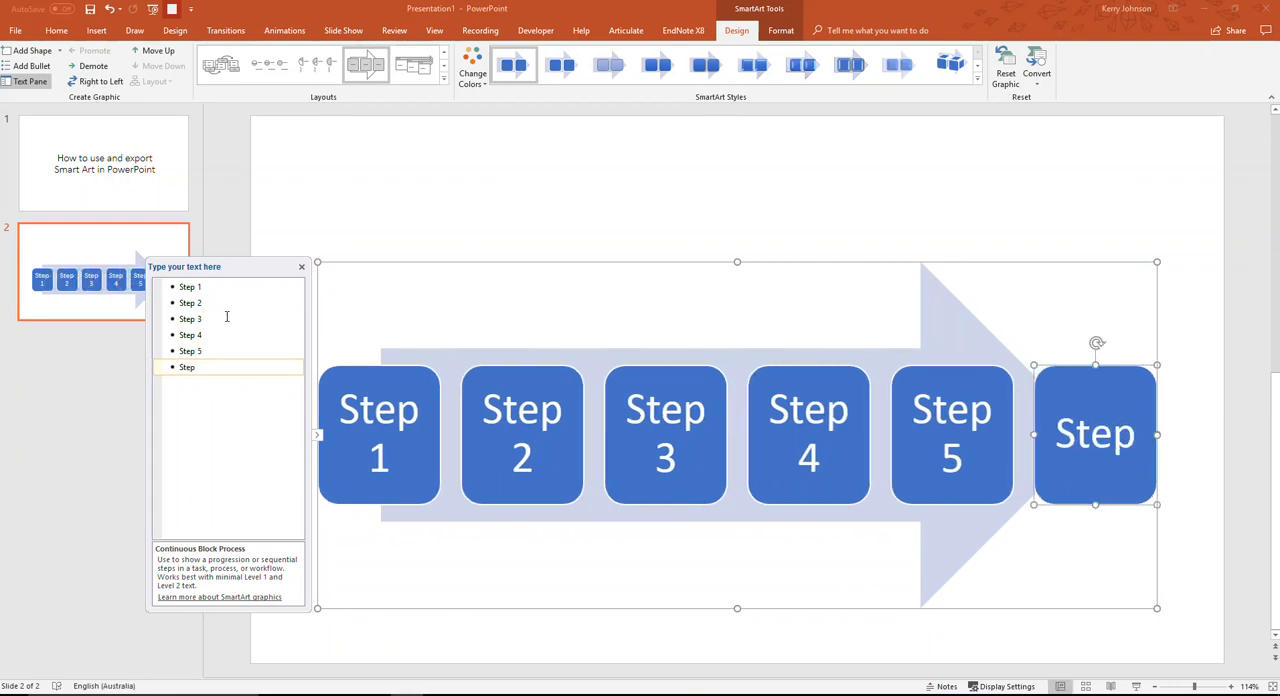
pyautogui.write('6')
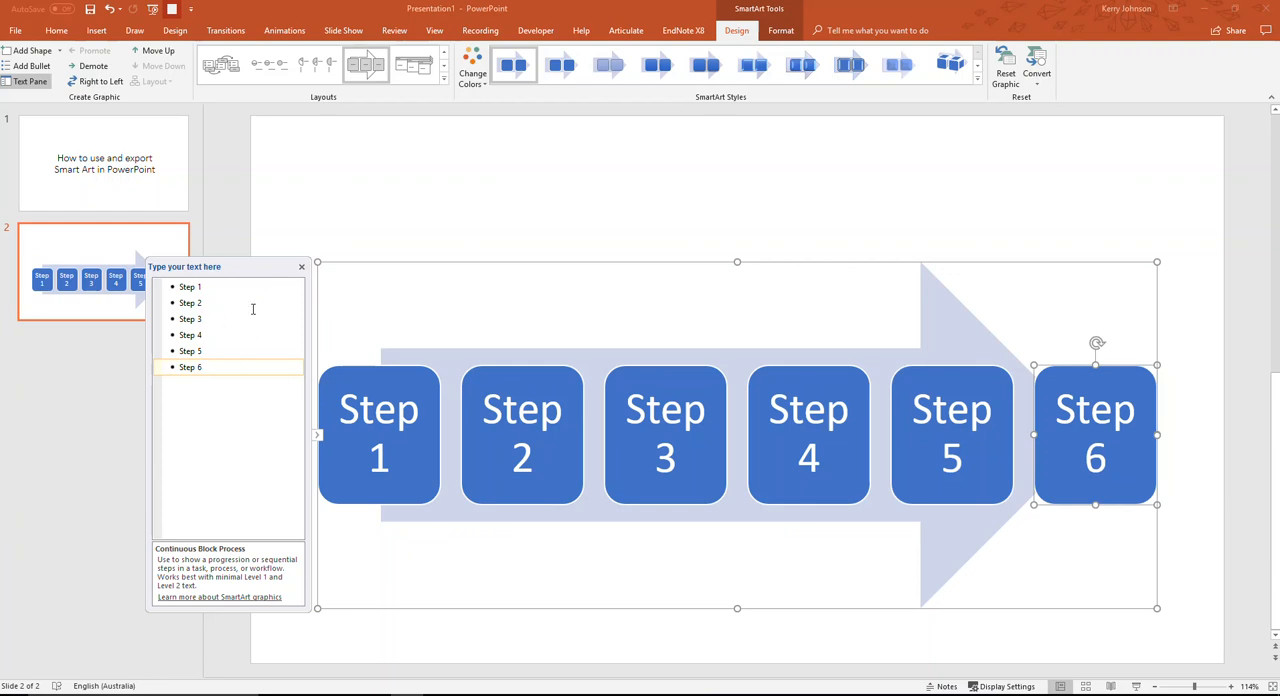
pyautogui.click(300, 266)
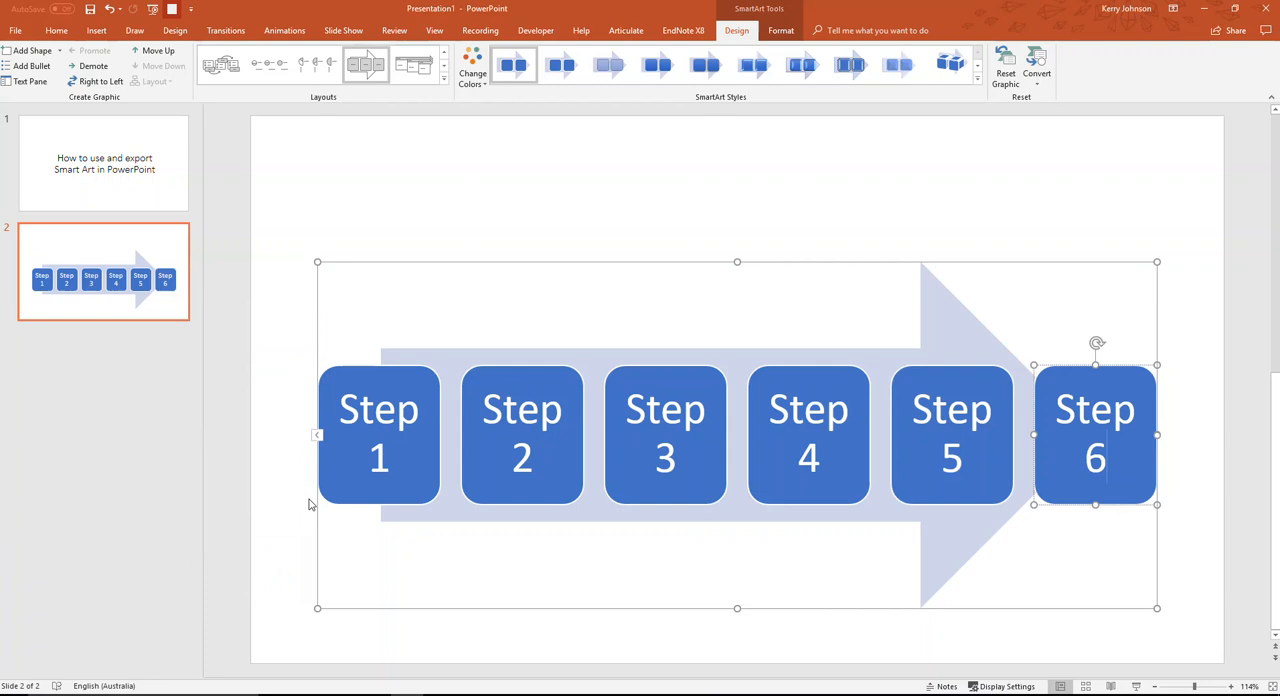
pyautogui.moveTo(316, 436)
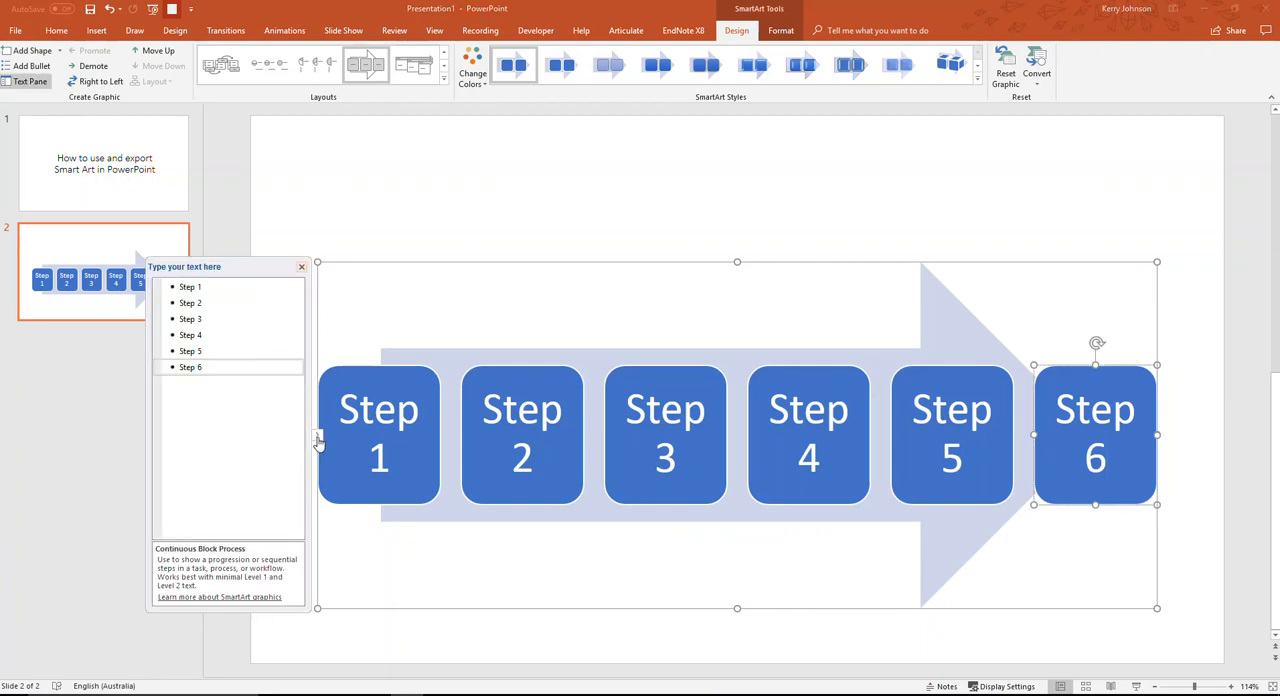
# Reselect the graphic and show its Change Colors variations.
pyautogui.click(300, 266)
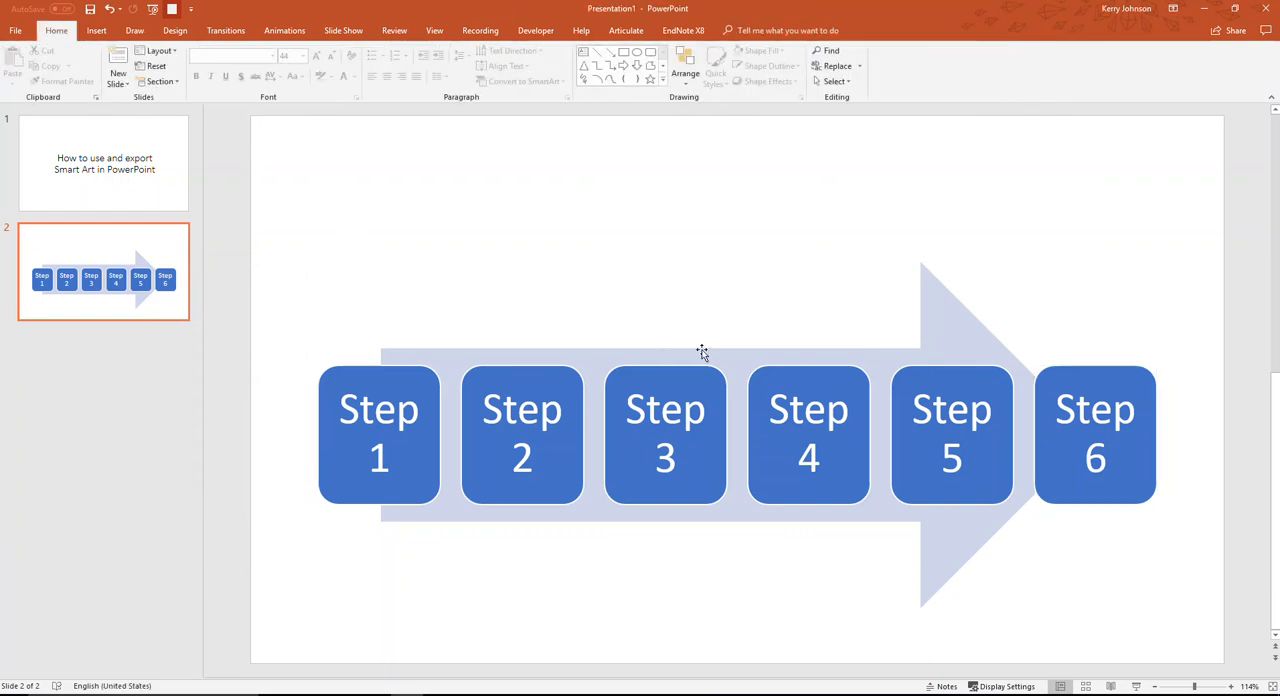
pyautogui.click(700, 350)
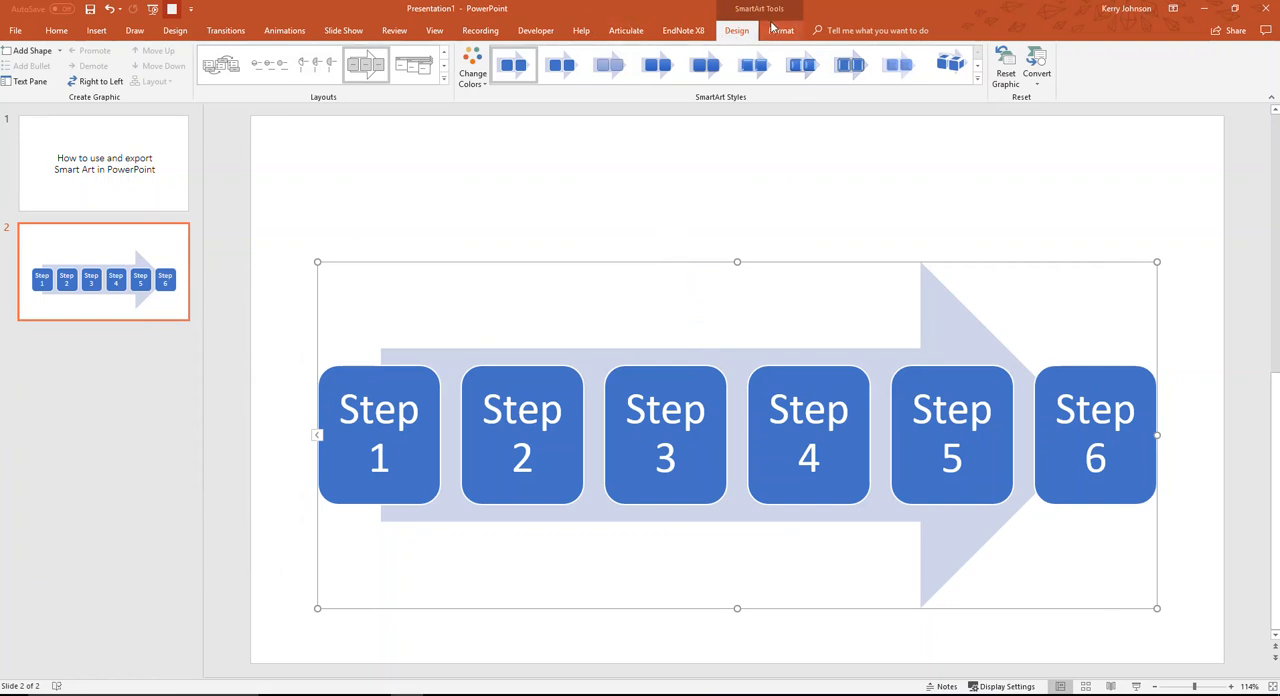
pyautogui.moveTo(782, 36)
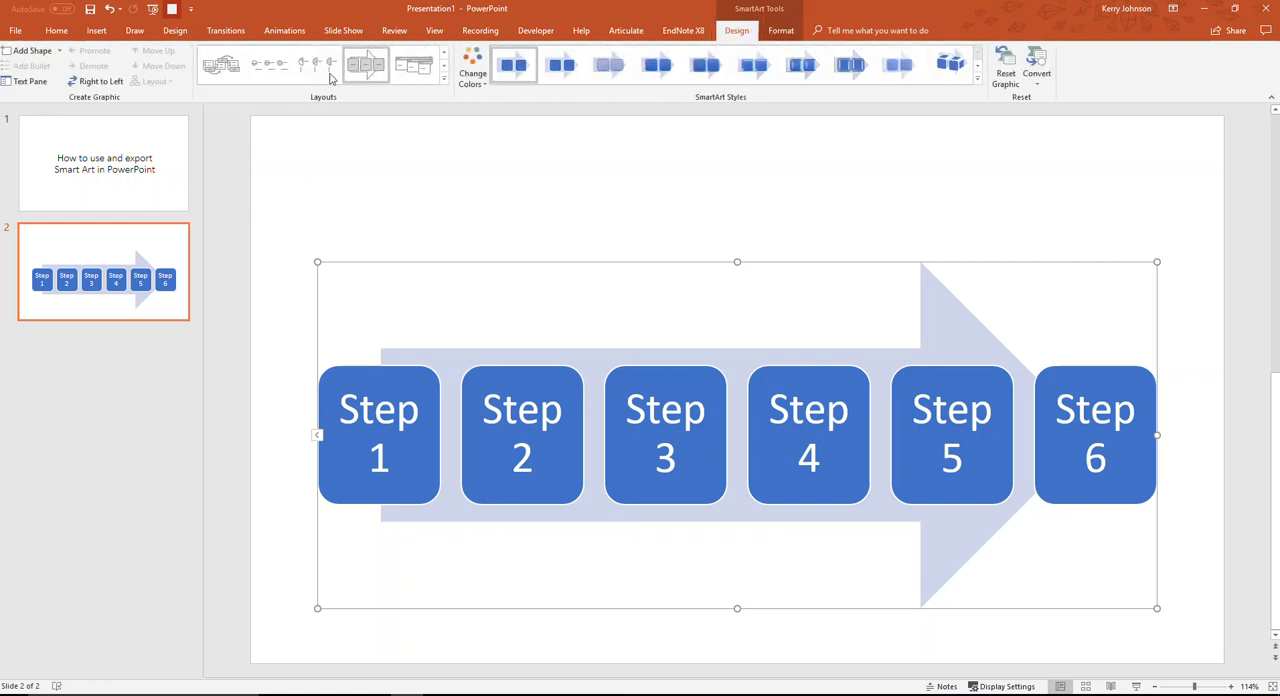
pyautogui.moveTo(564, 146)
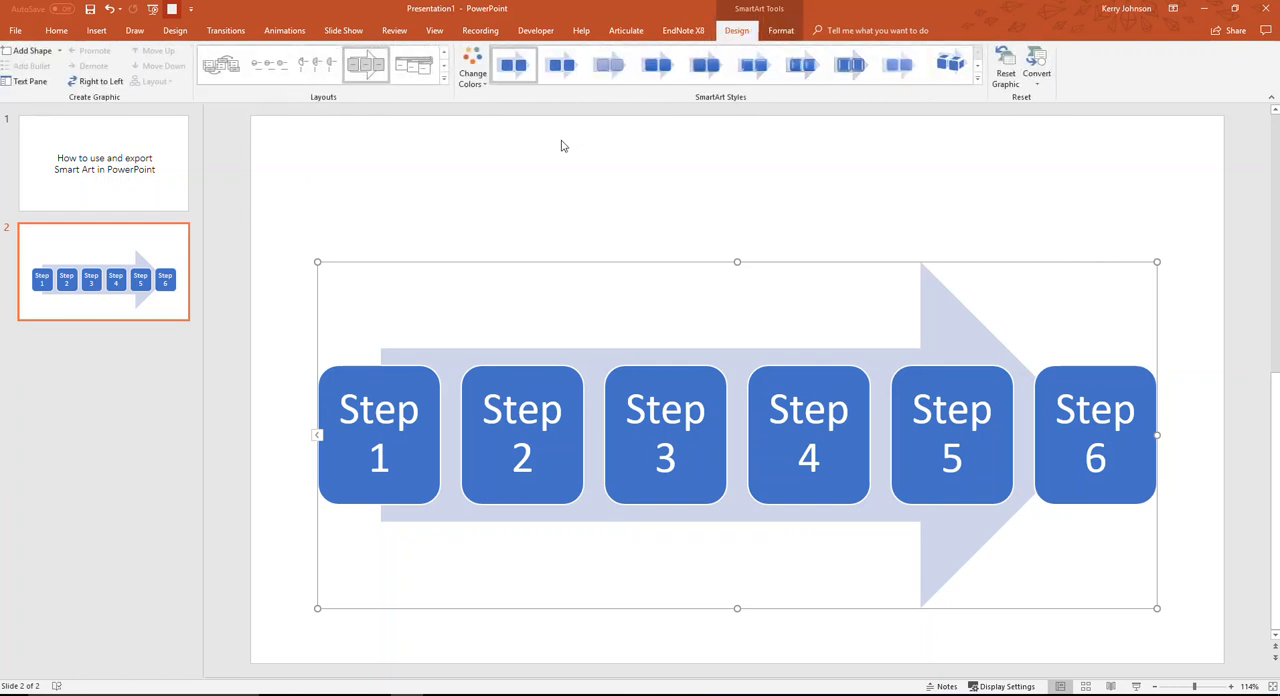
pyautogui.moveTo(470, 70)
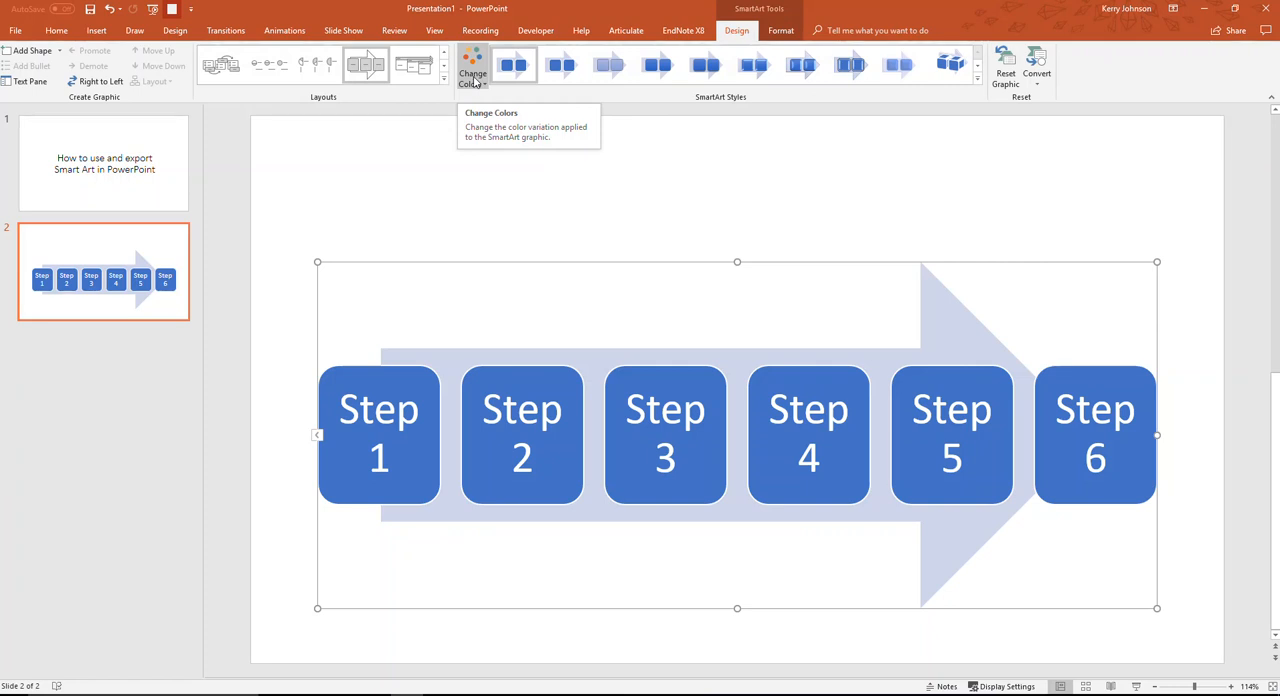
pyautogui.click(474, 68)
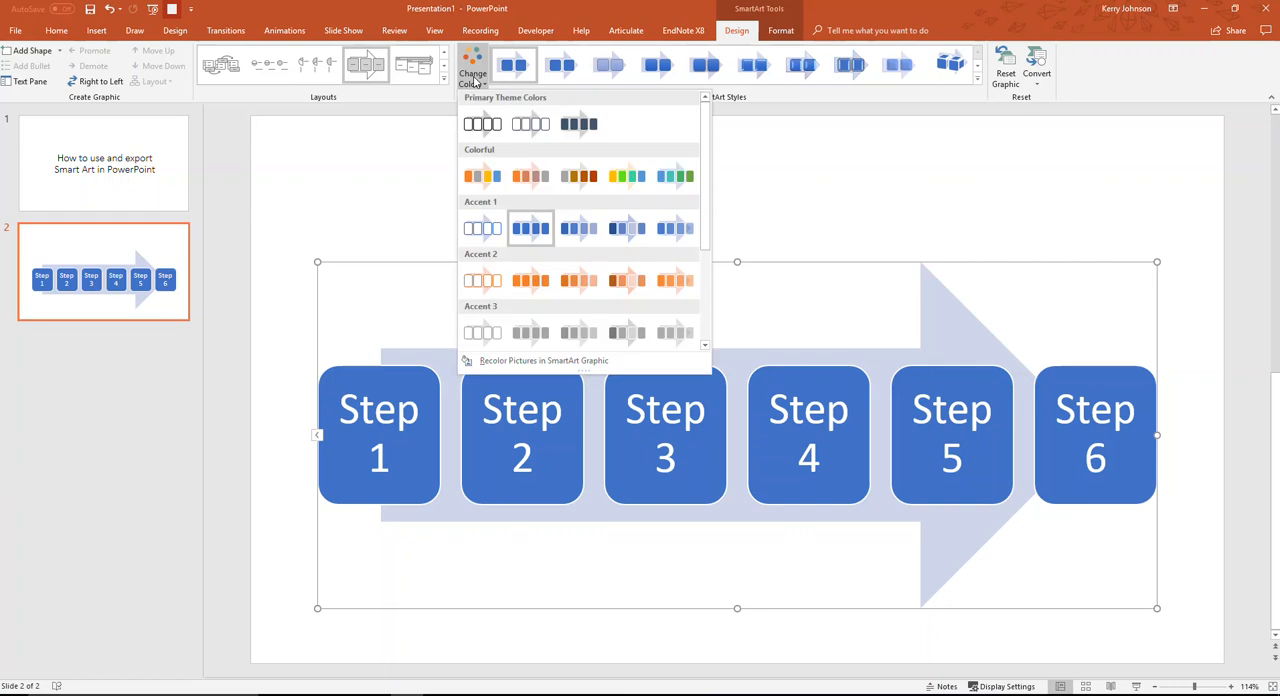
# Apply the Colorful Range – Accent Colors 5 to 6 blue-to-green scheme.
pyautogui.click(482, 176)
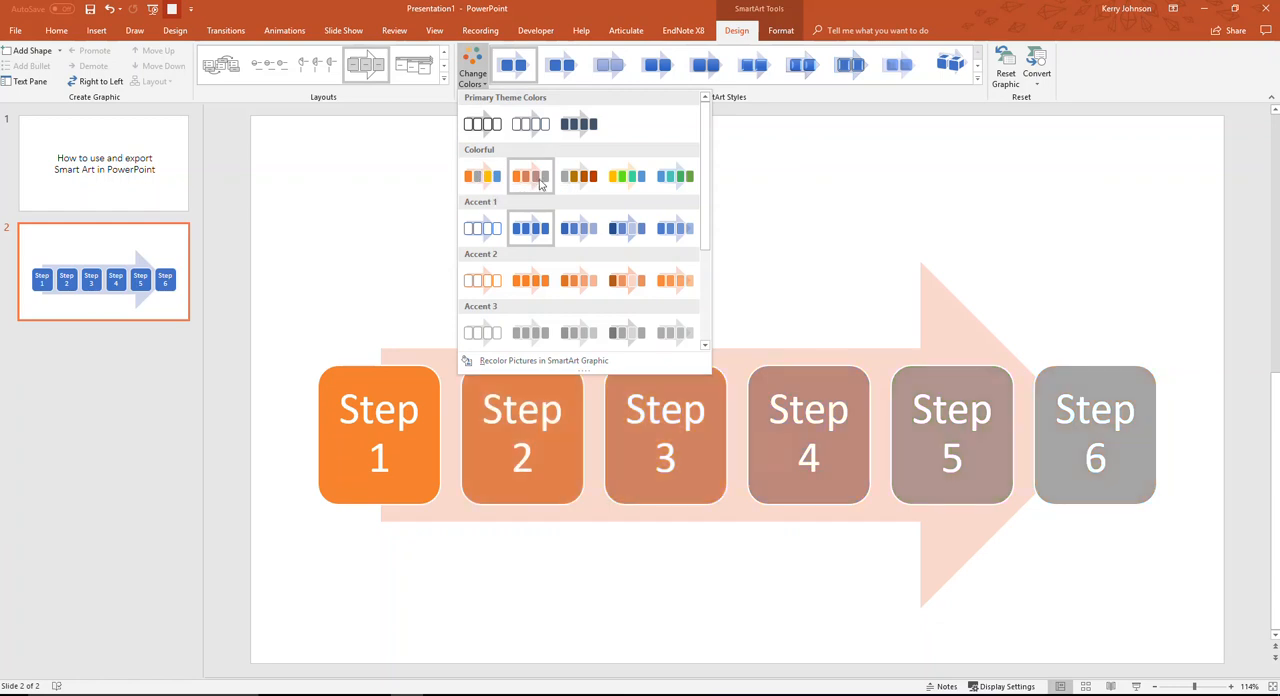
pyautogui.click(676, 176)
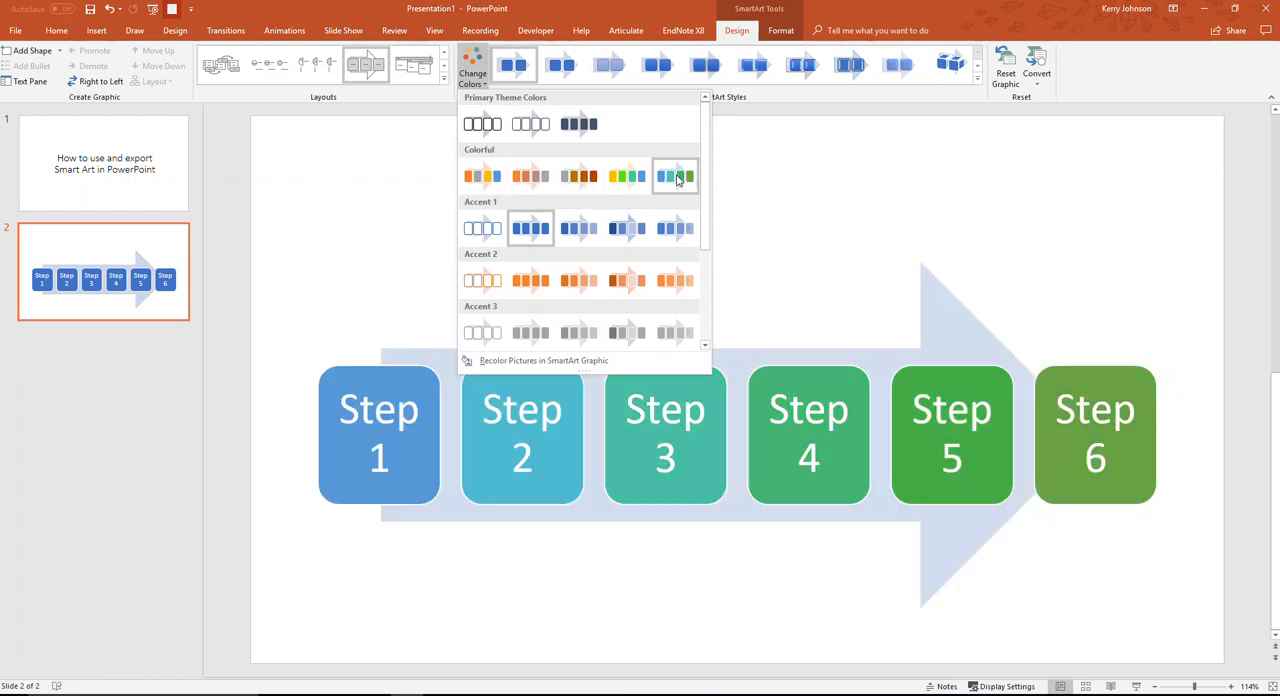
pyautogui.moveTo(676, 176)
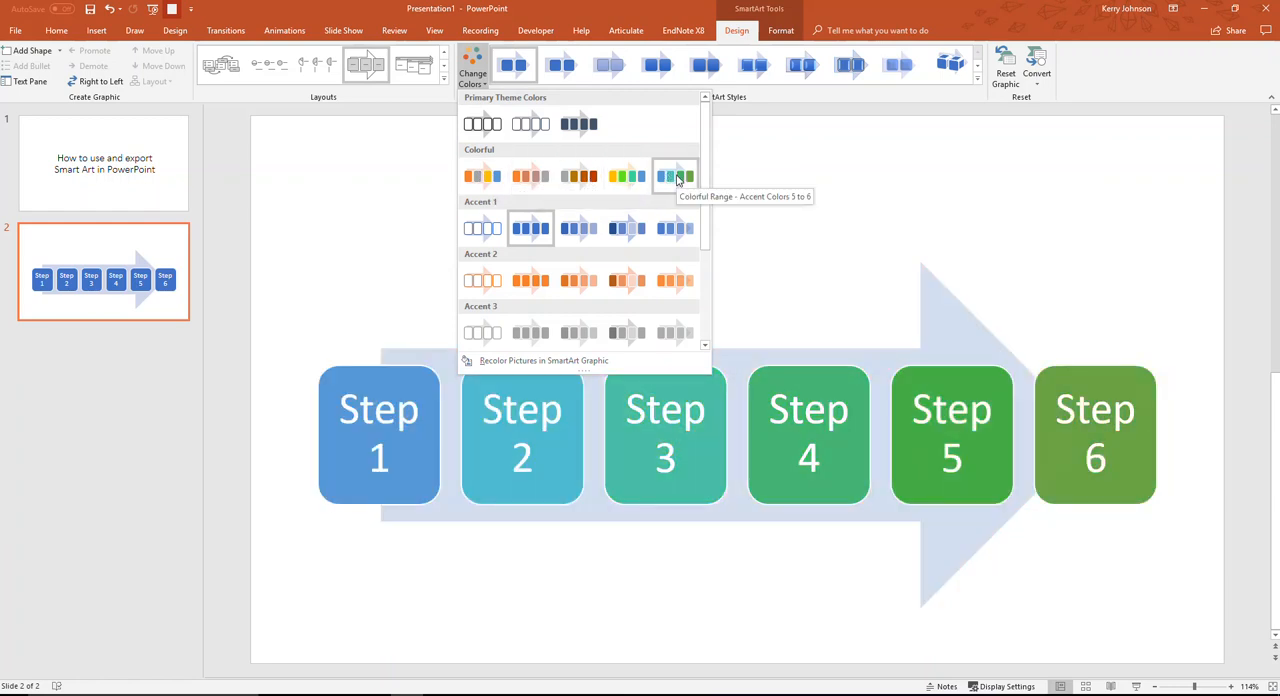
pyautogui.click(676, 176)
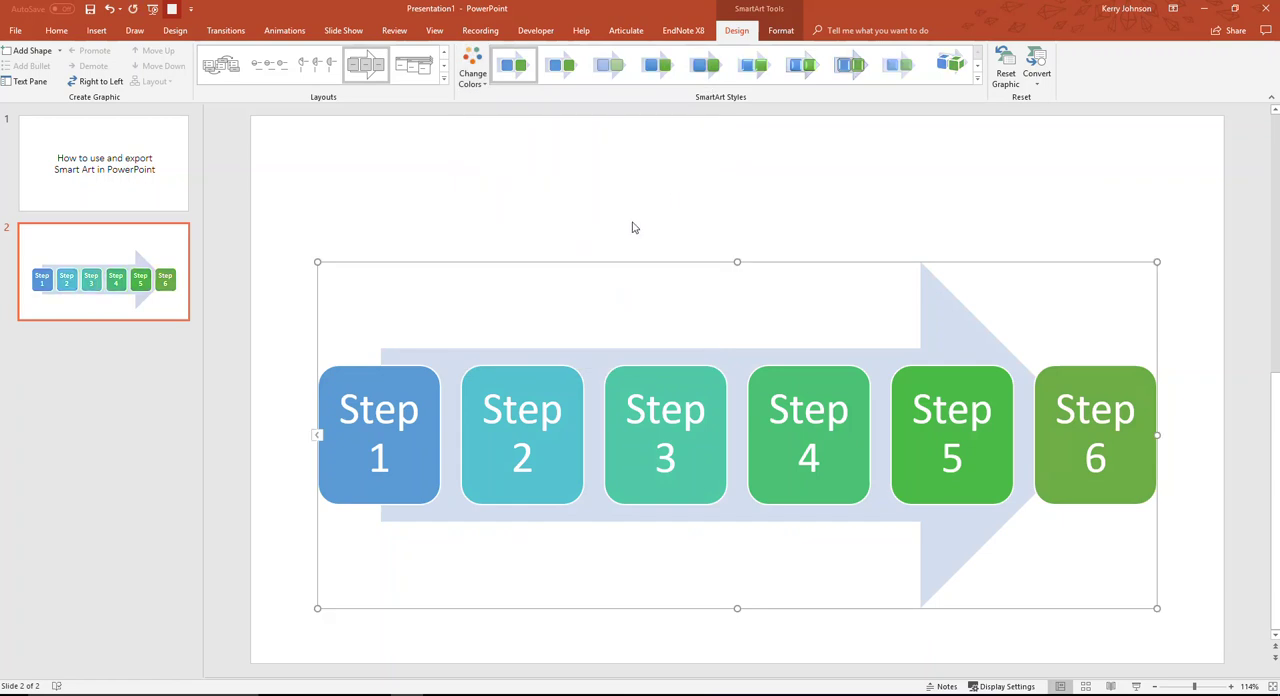
pyautogui.moveTo(712, 130)
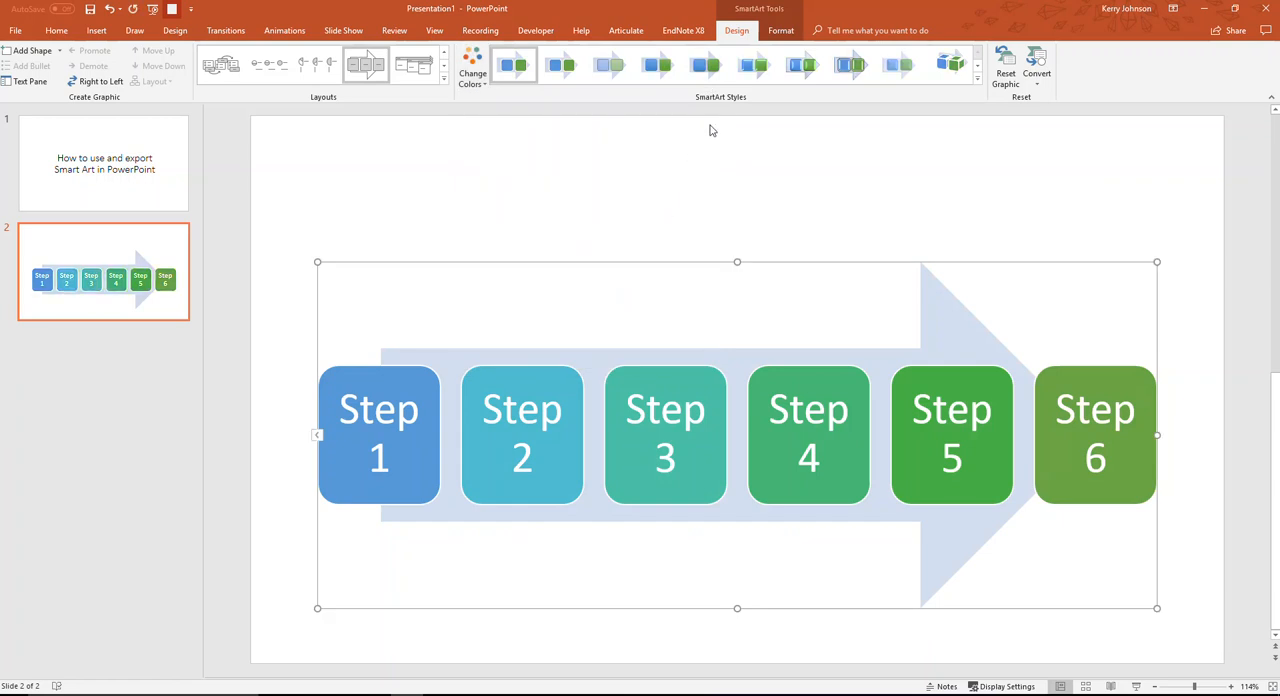
# Preview SmartArt styles and apply the shiny outlined style to the graphic.
pyautogui.click(800, 64)
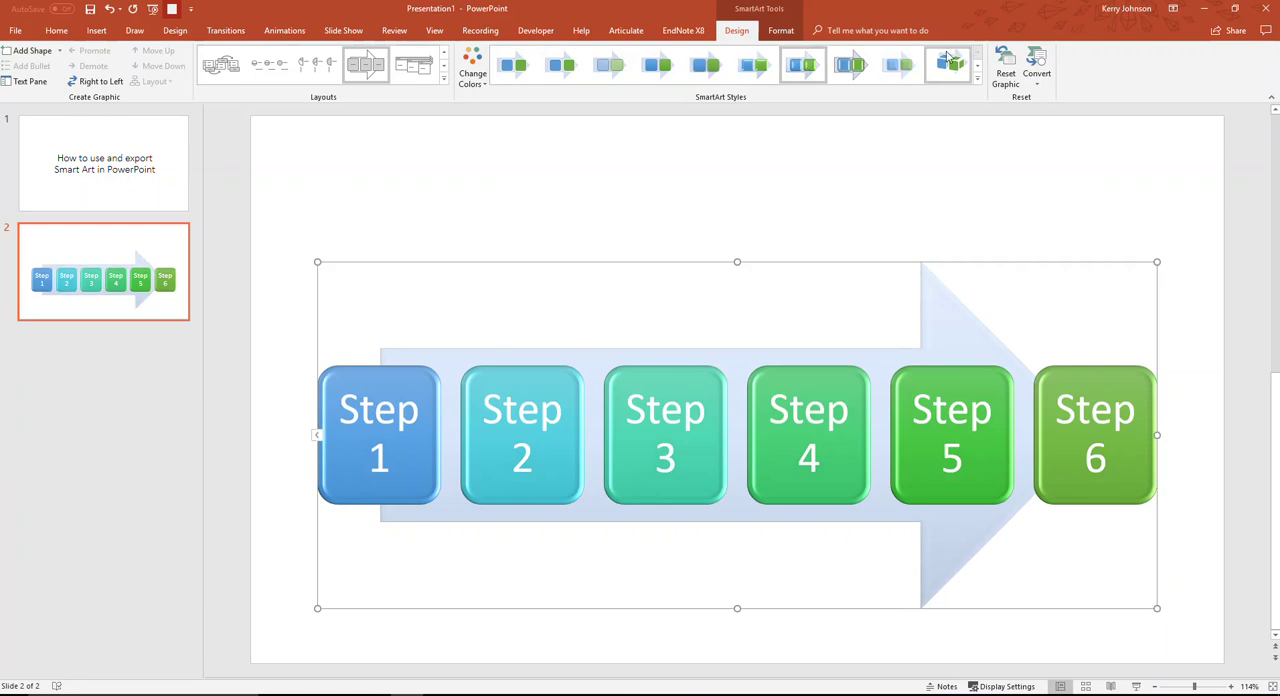
pyautogui.click(944, 64)
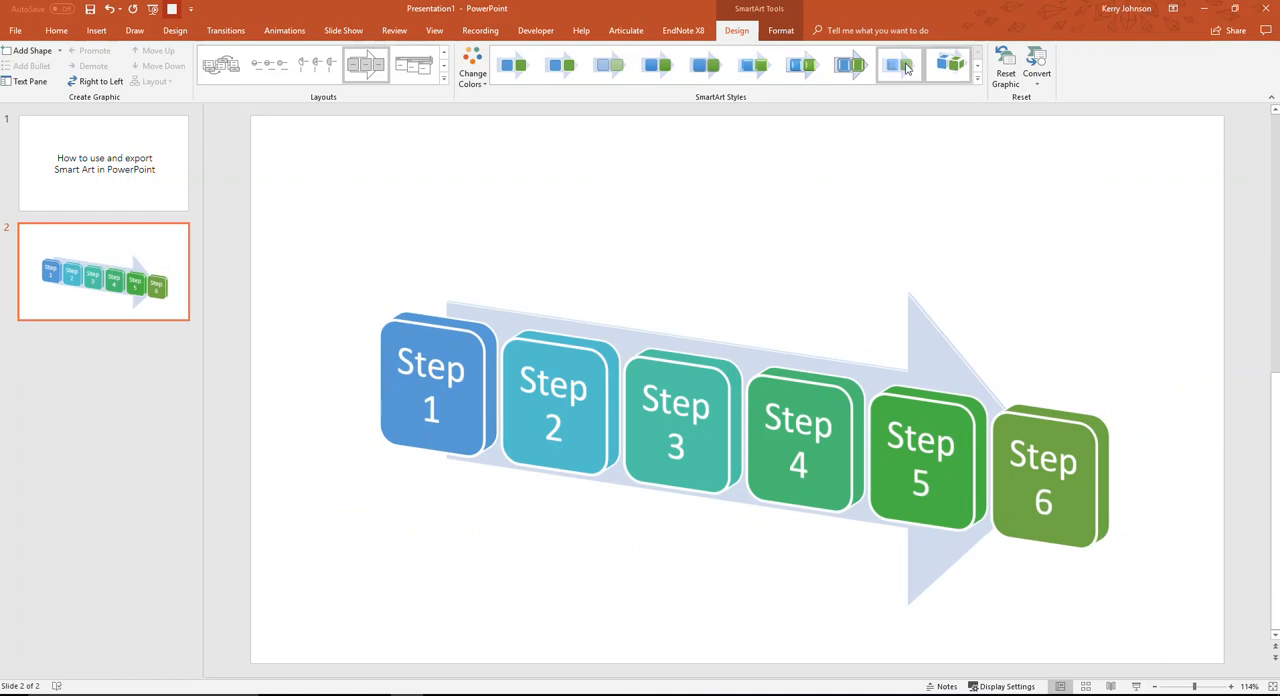
pyautogui.click(850, 64)
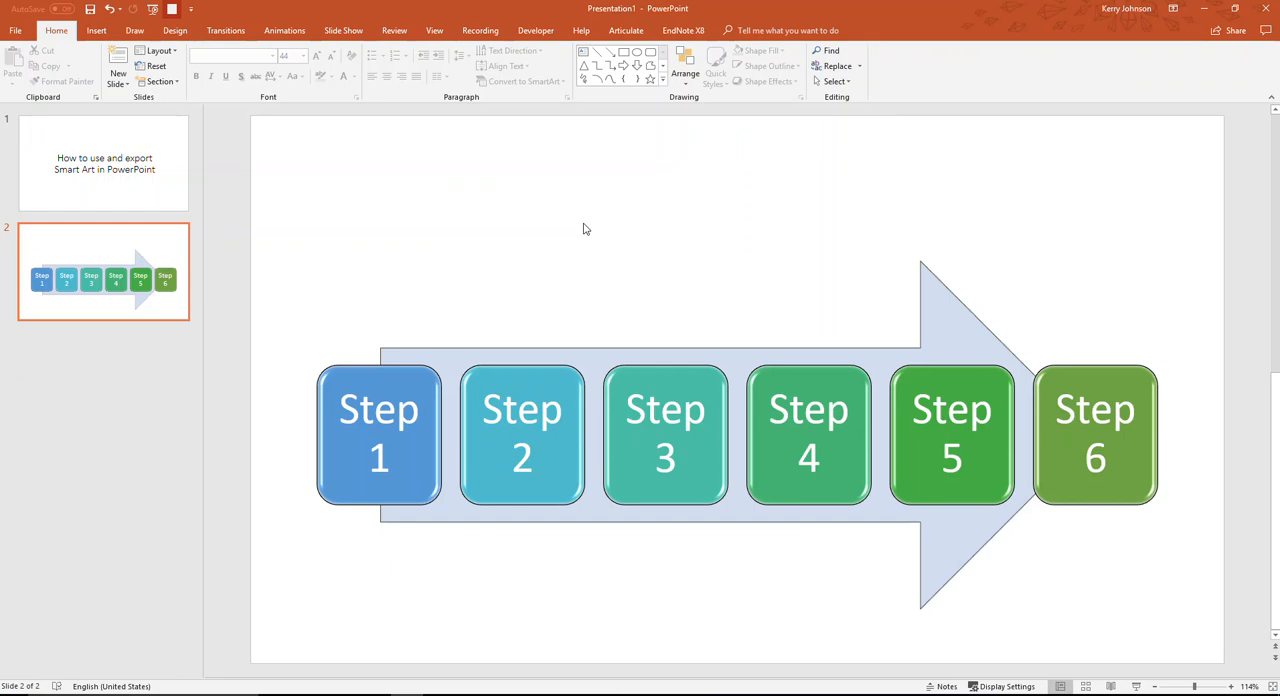
pyautogui.moveTo(730, 552)
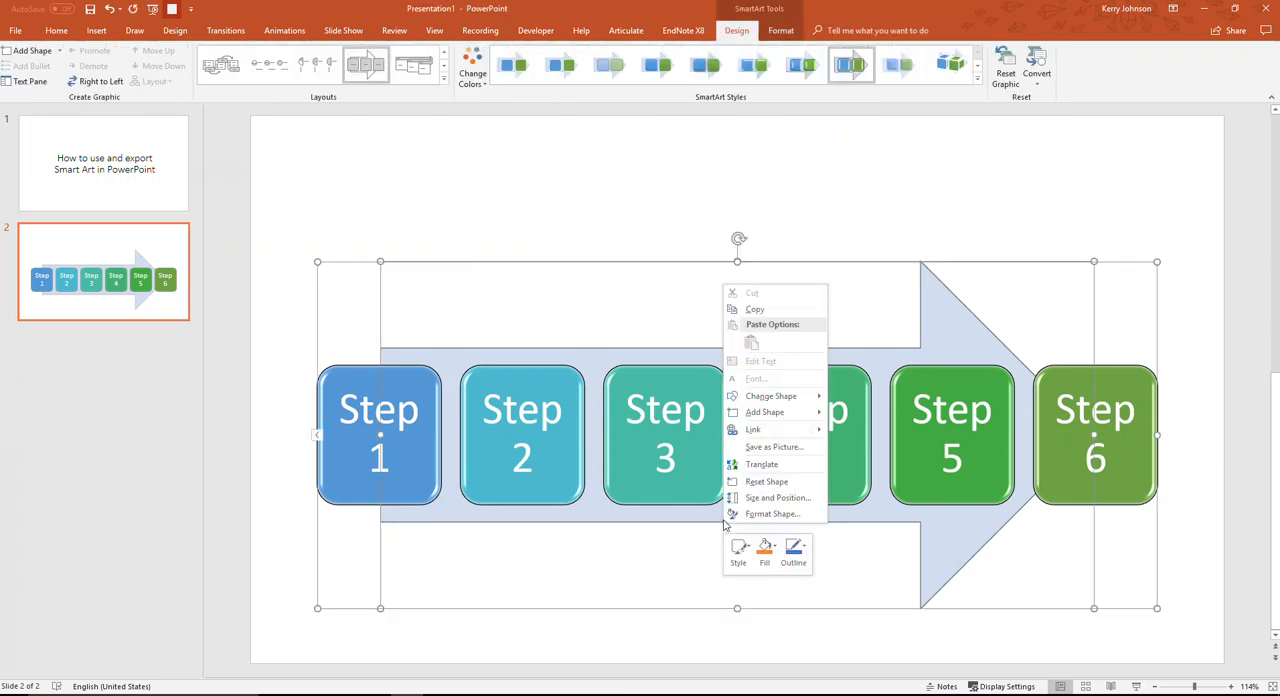
# Save the graphic as a PNG picture named Chart on the Desktop.
pyautogui.click(774, 446)
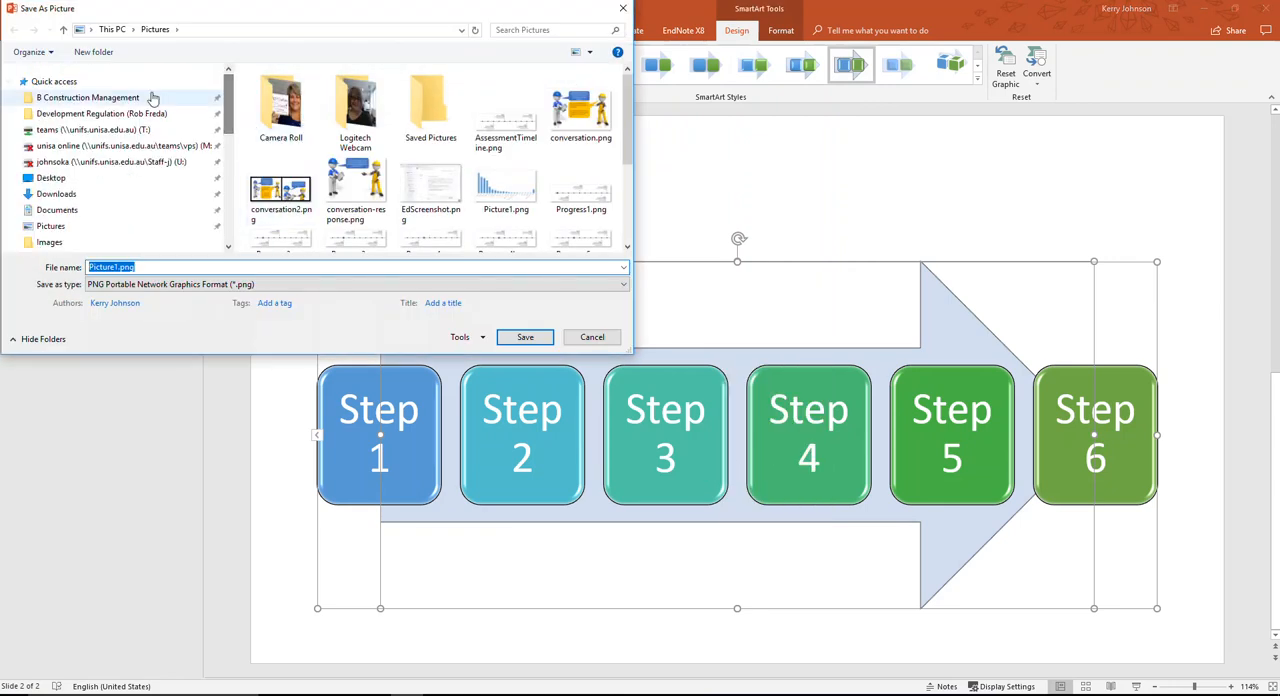
pyautogui.click(50, 176)
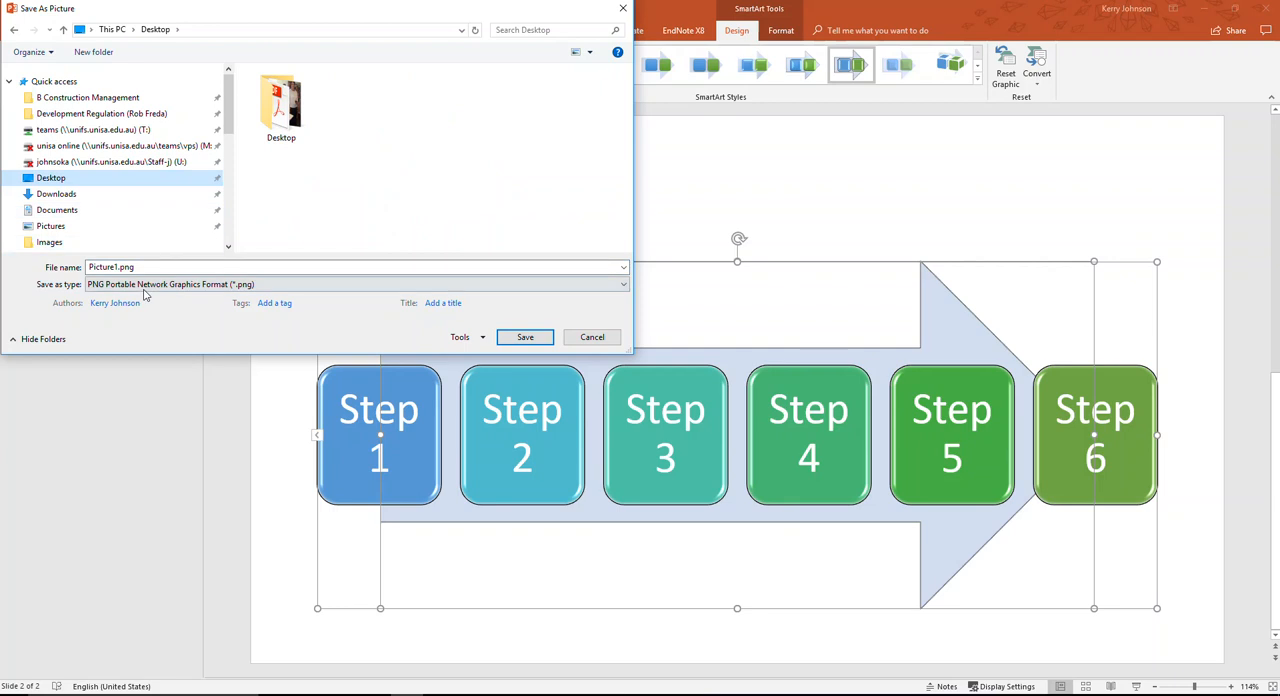
pyautogui.write('Chart')
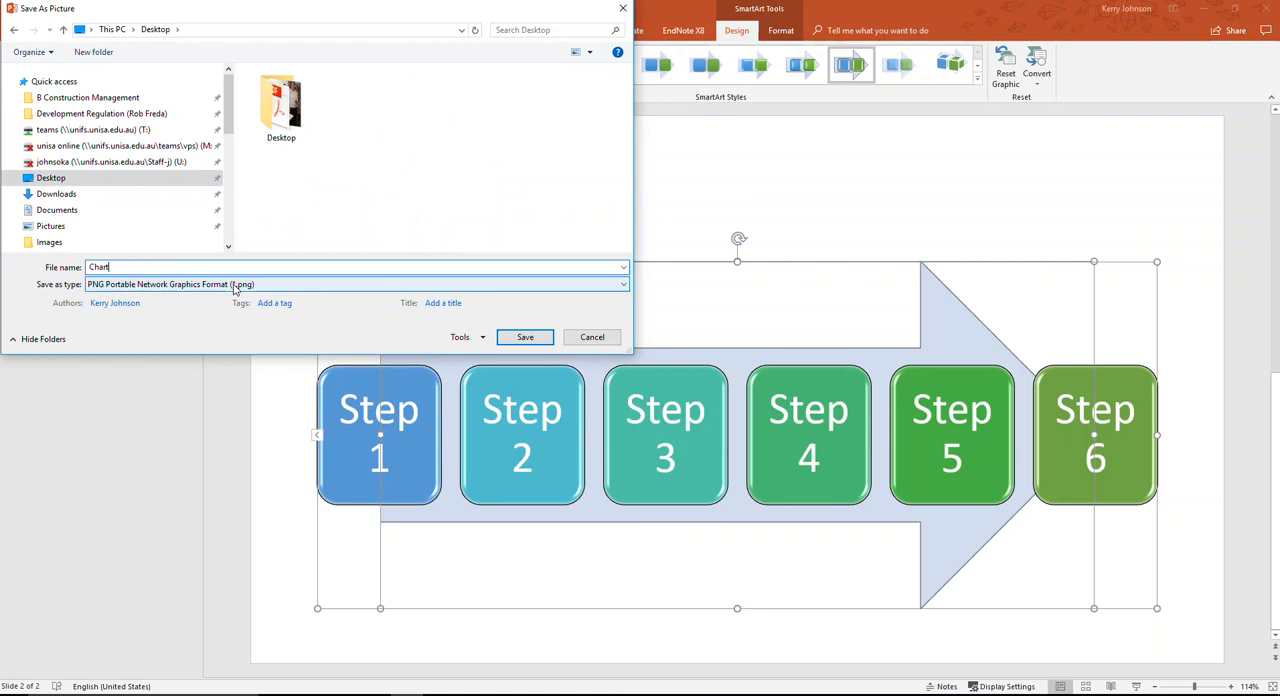
pyautogui.click(616, 284)
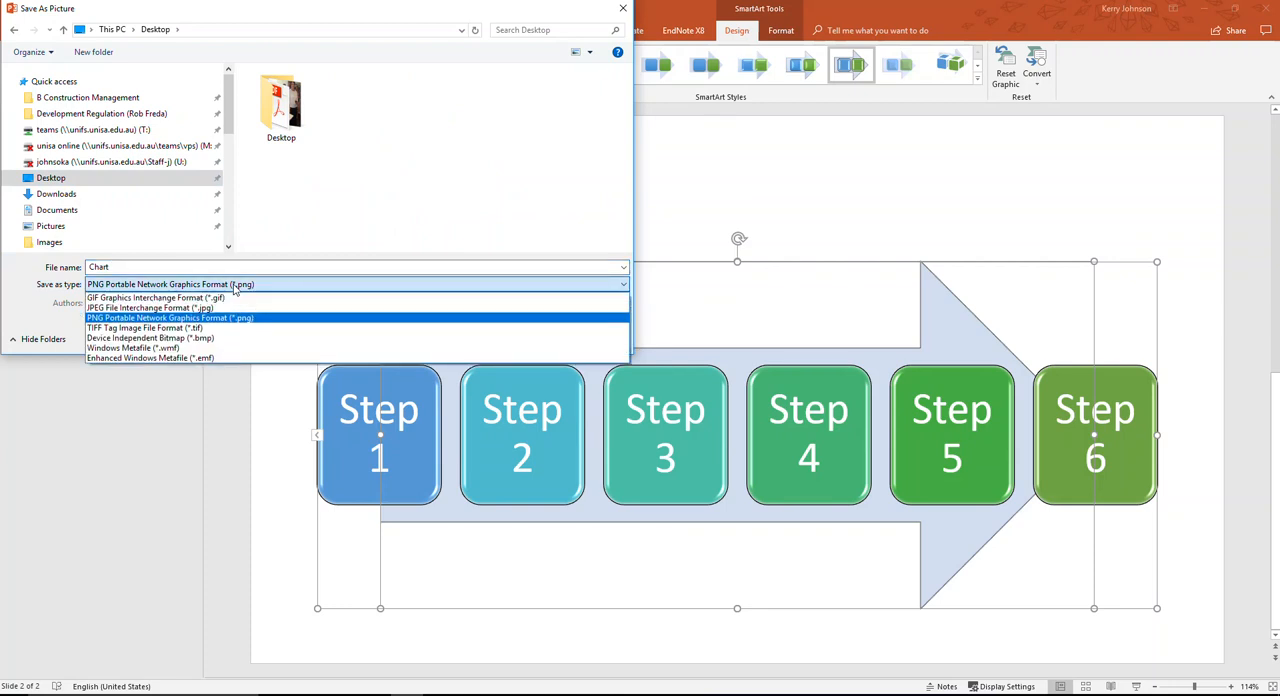
pyautogui.click(170, 318)
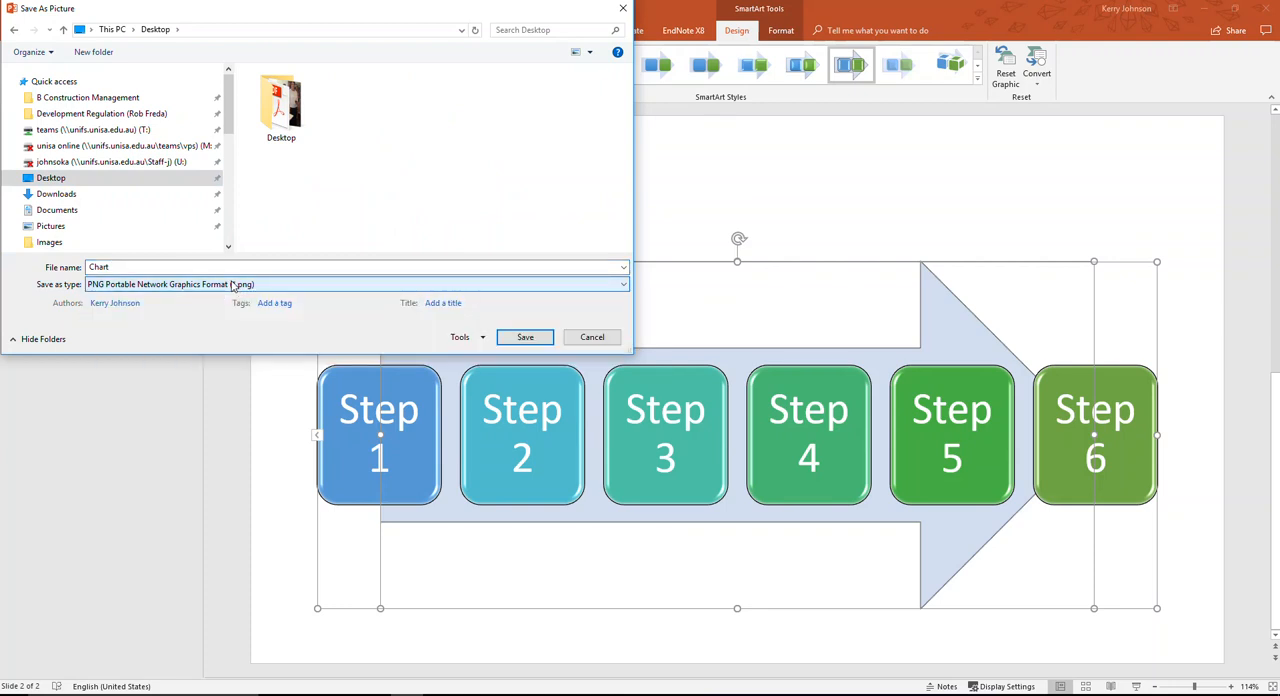
pyautogui.click(612, 284)
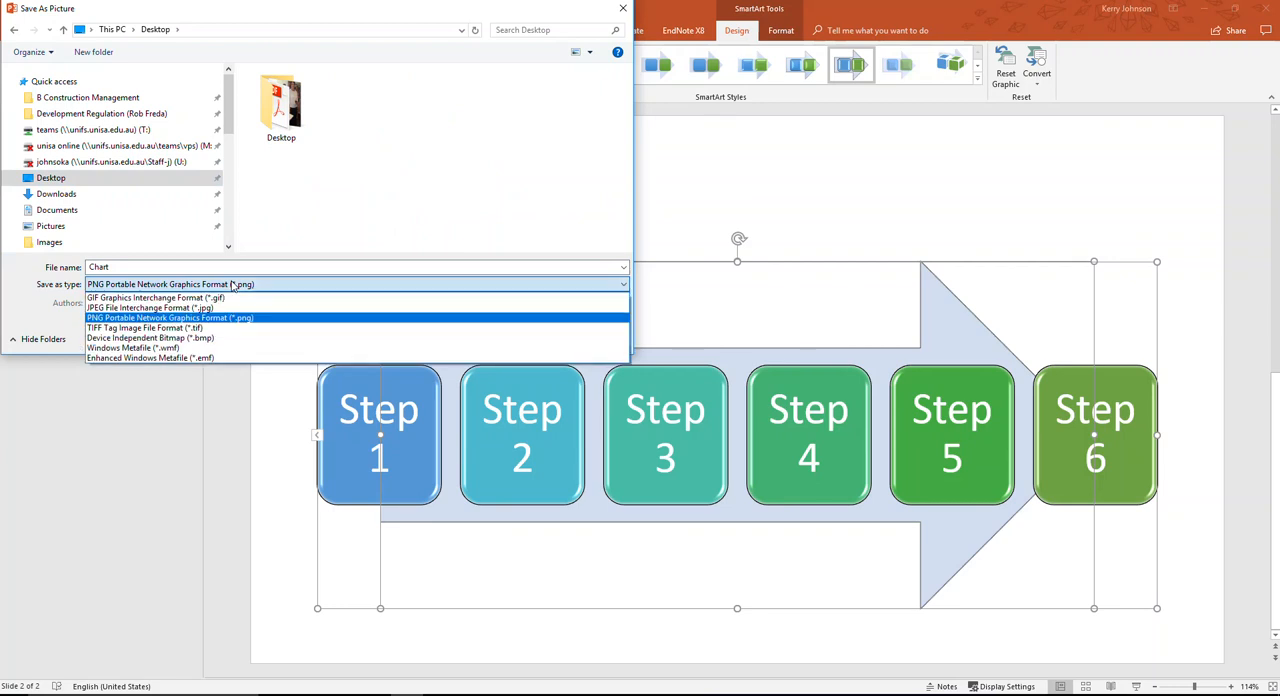
pyautogui.click(170, 318)
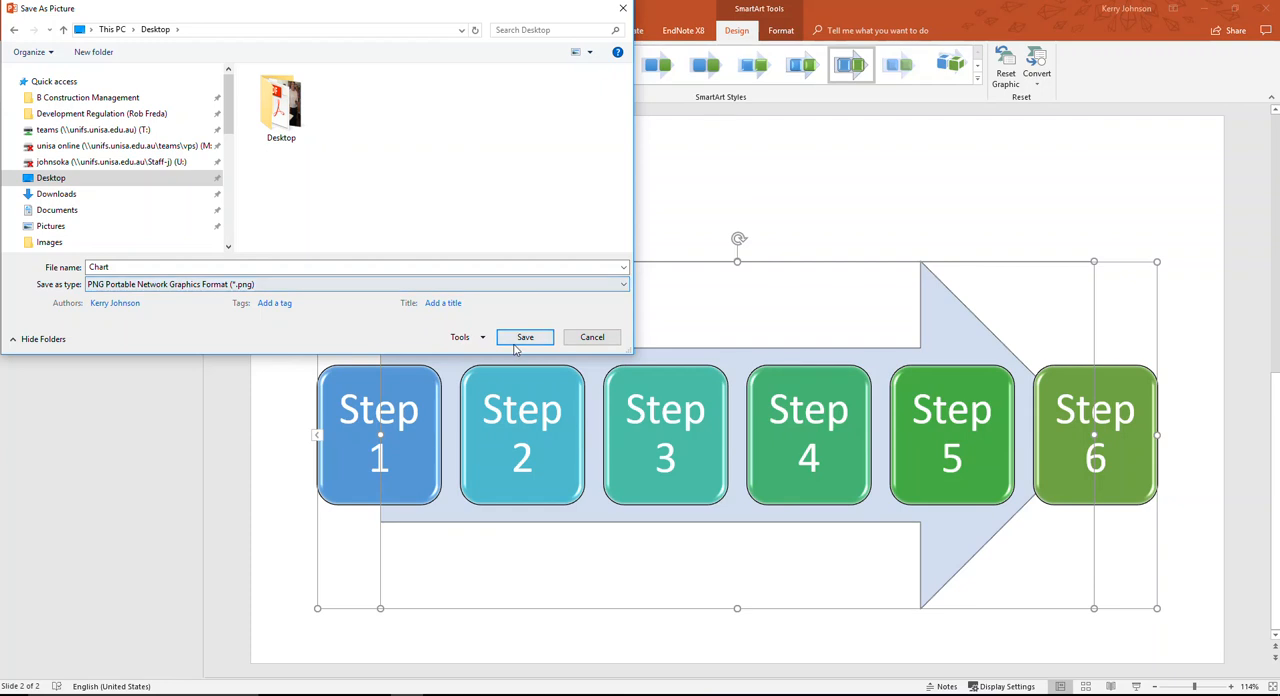
pyautogui.click(524, 336)
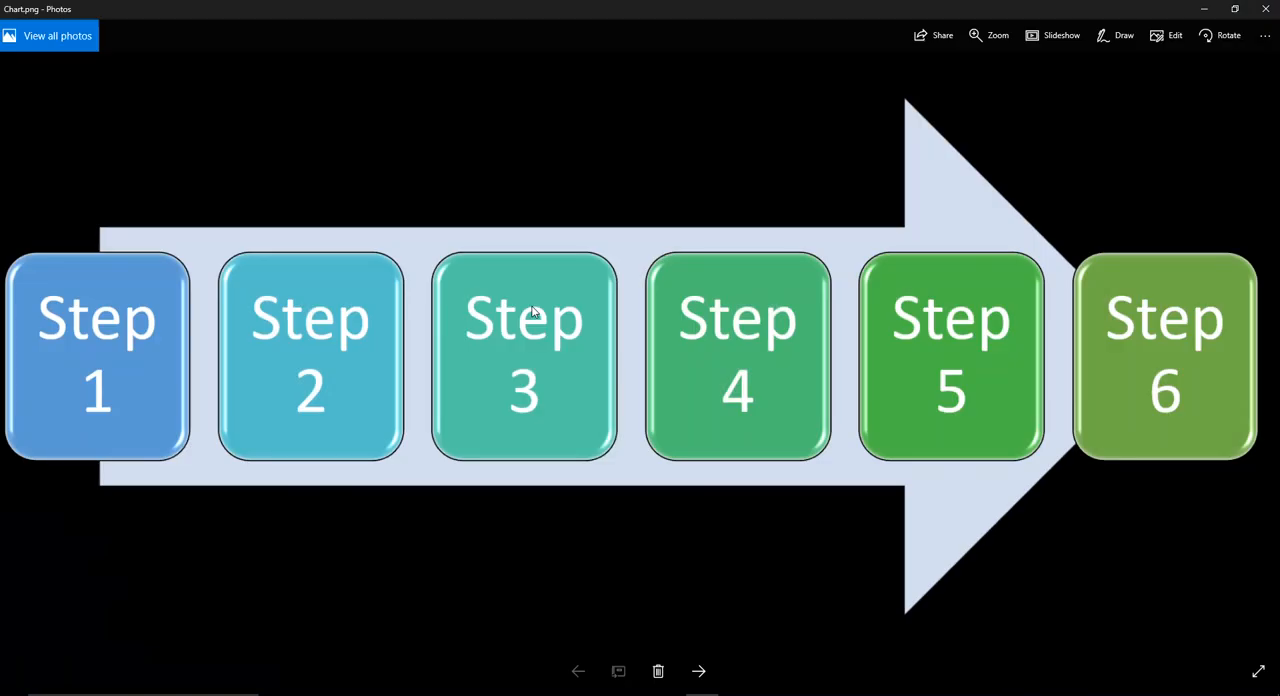
pyautogui.moveTo(696, 292)
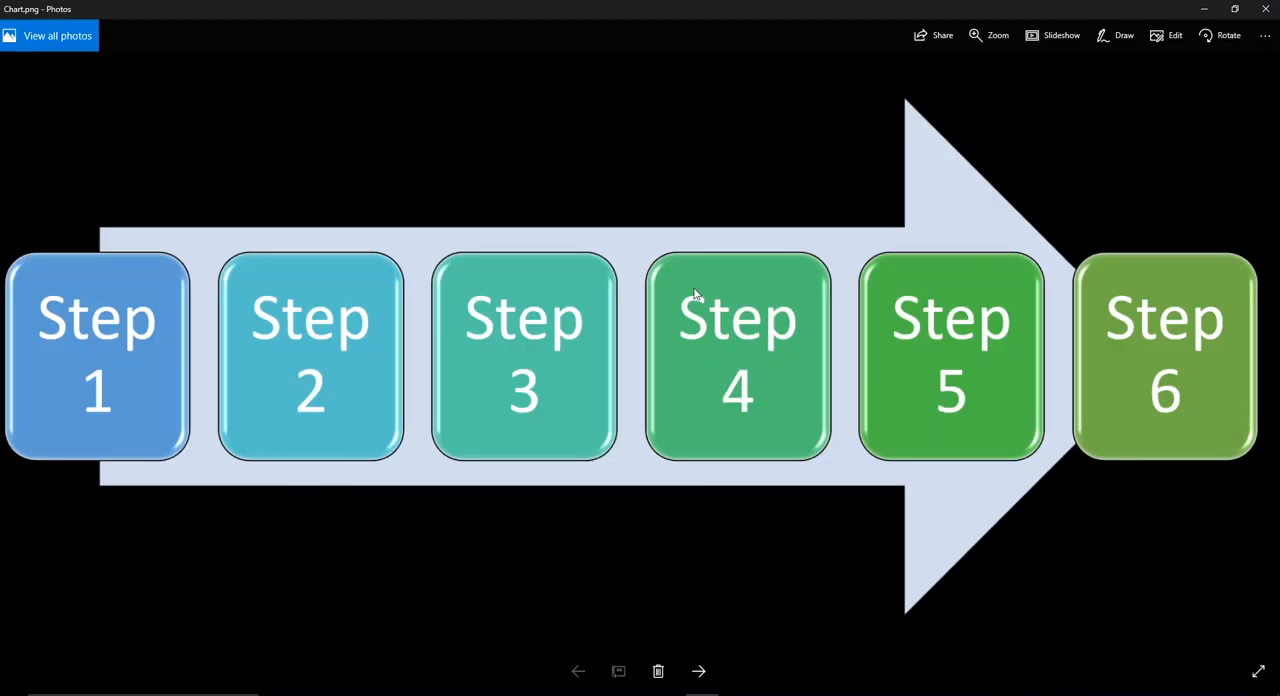
pyautogui.moveTo(1272, 8)
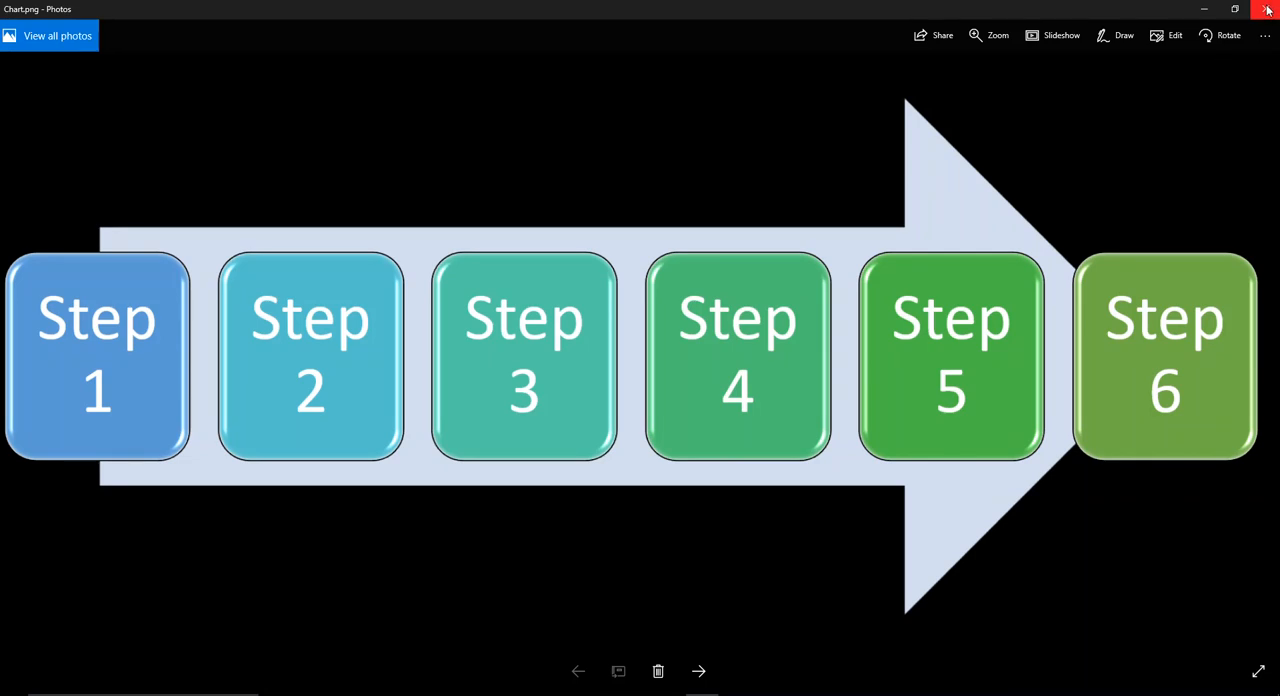
# Close the Photos viewer of Chart.png to reveal the desktop.
pyautogui.click(1268, 8)
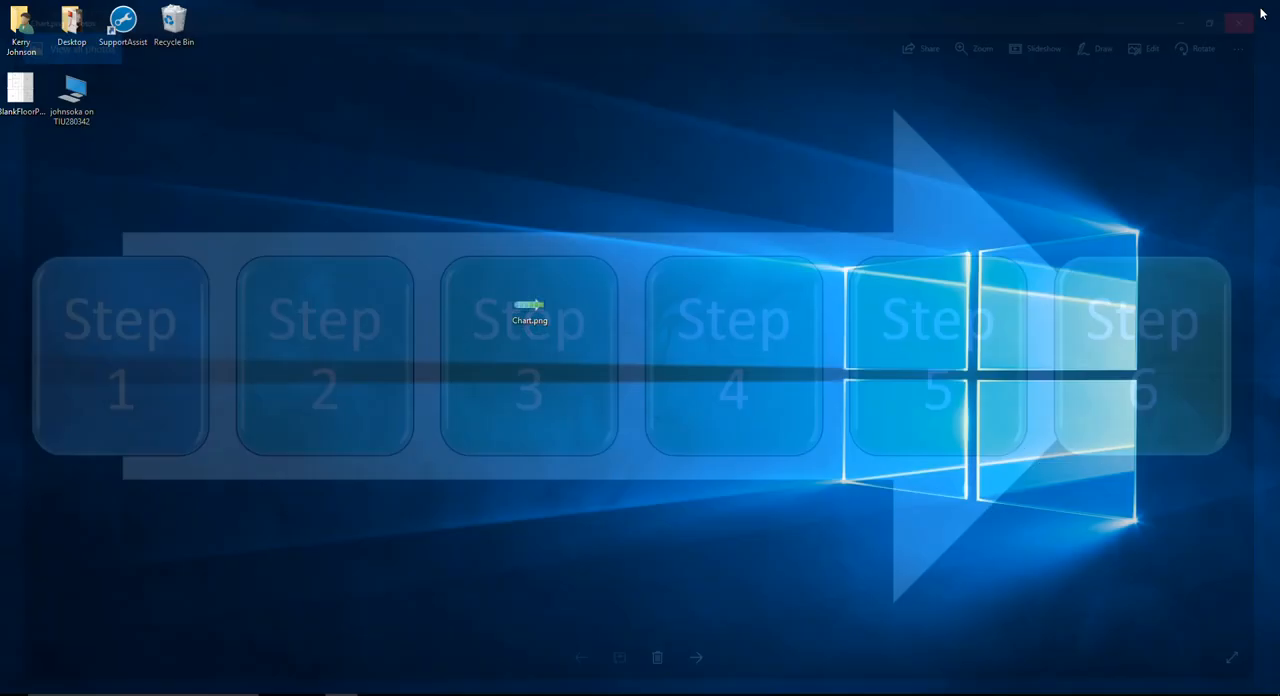